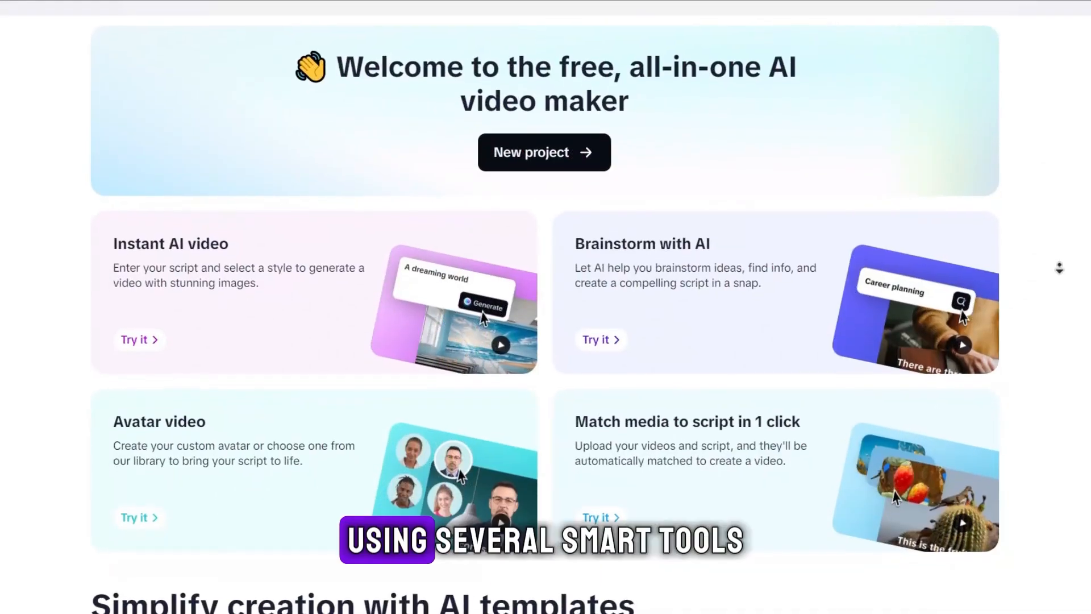
- Brainstorm AI topic ideas about living in space
scroll(down, 3)
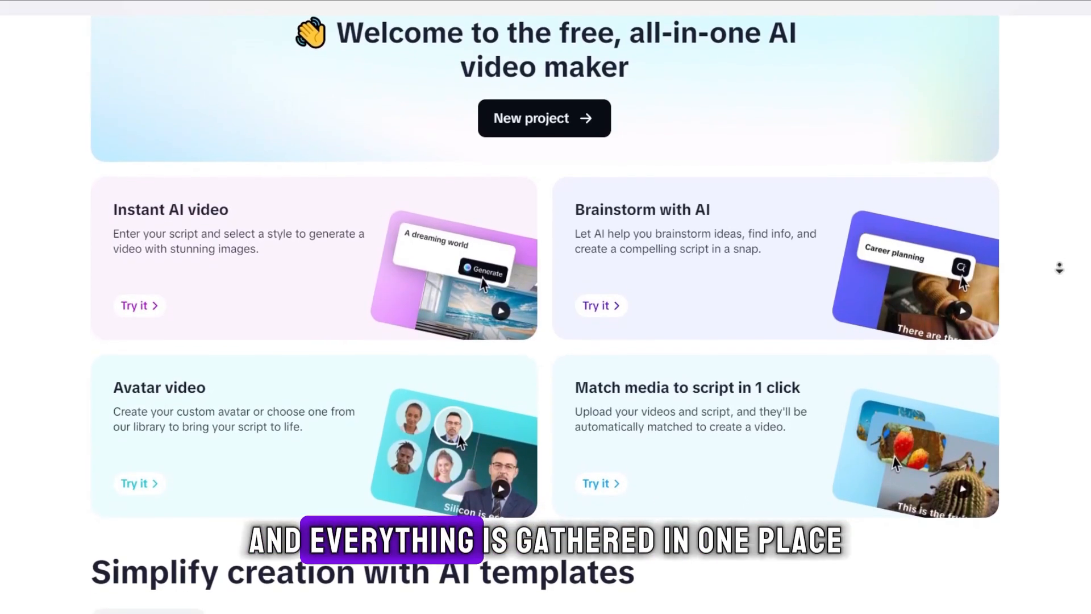
scroll(down, 3)
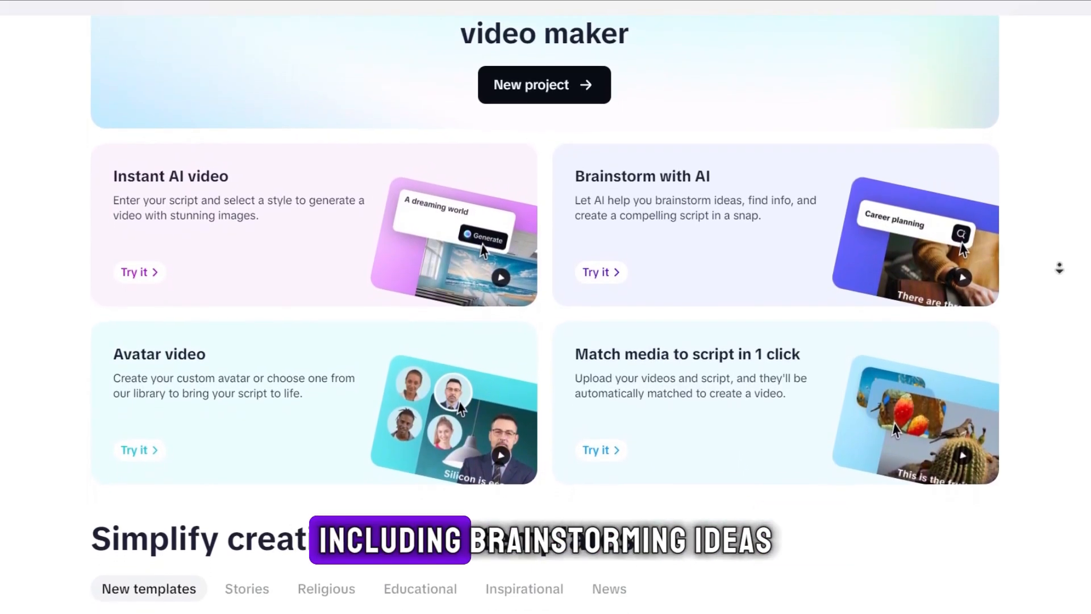
scroll(down, 3)
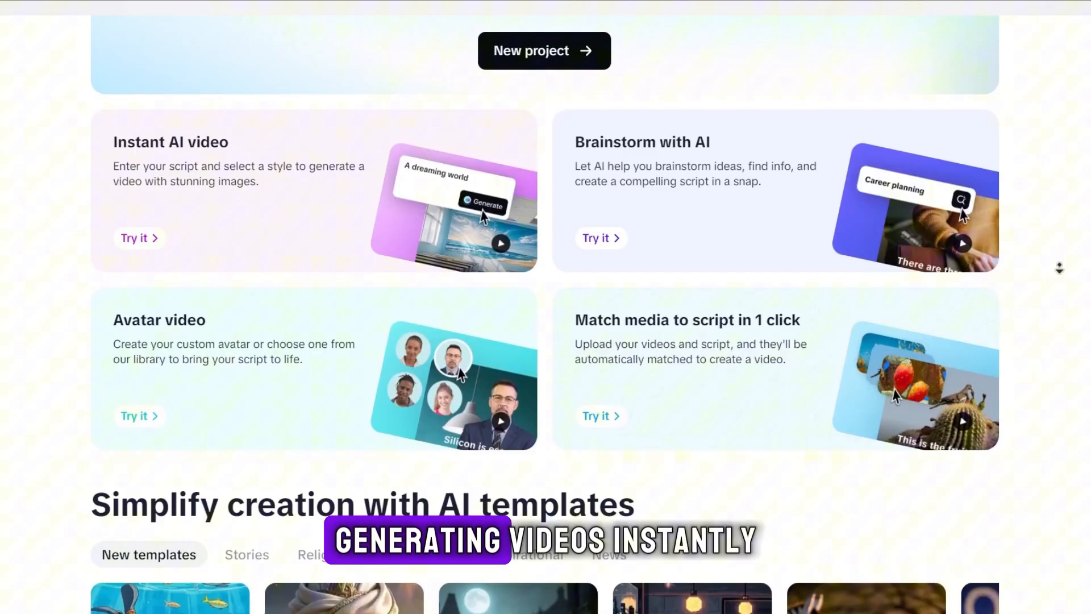
scroll(down, 3)
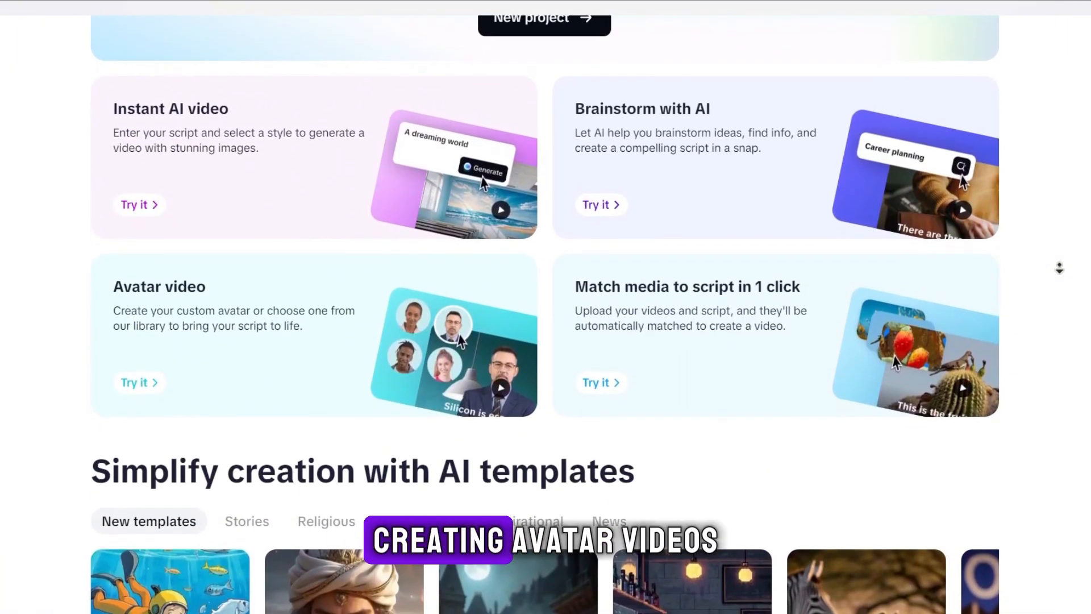
scroll(down, 3)
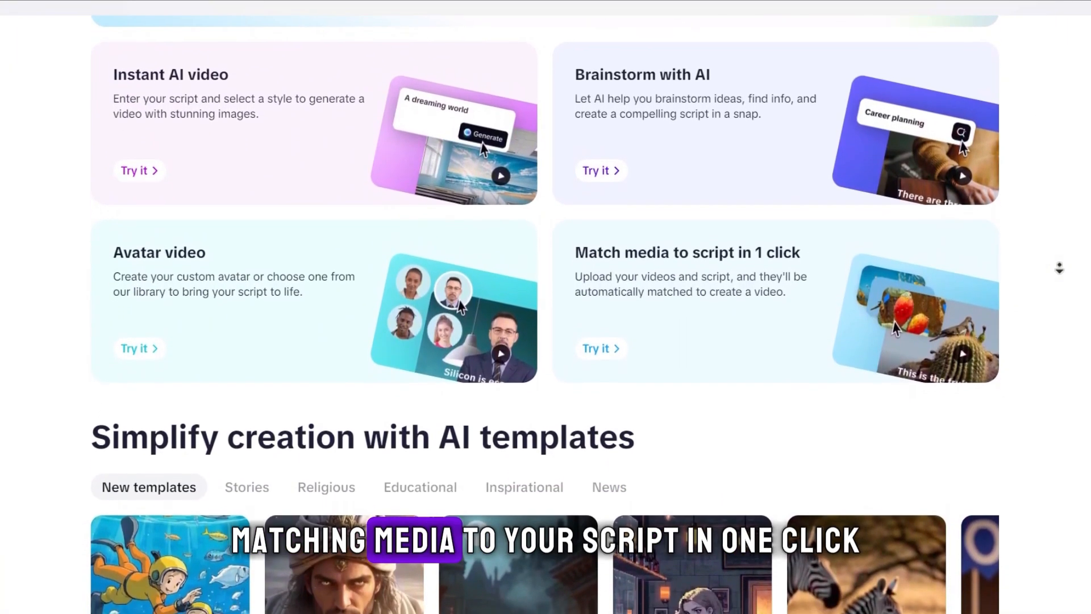
scroll(down, 3)
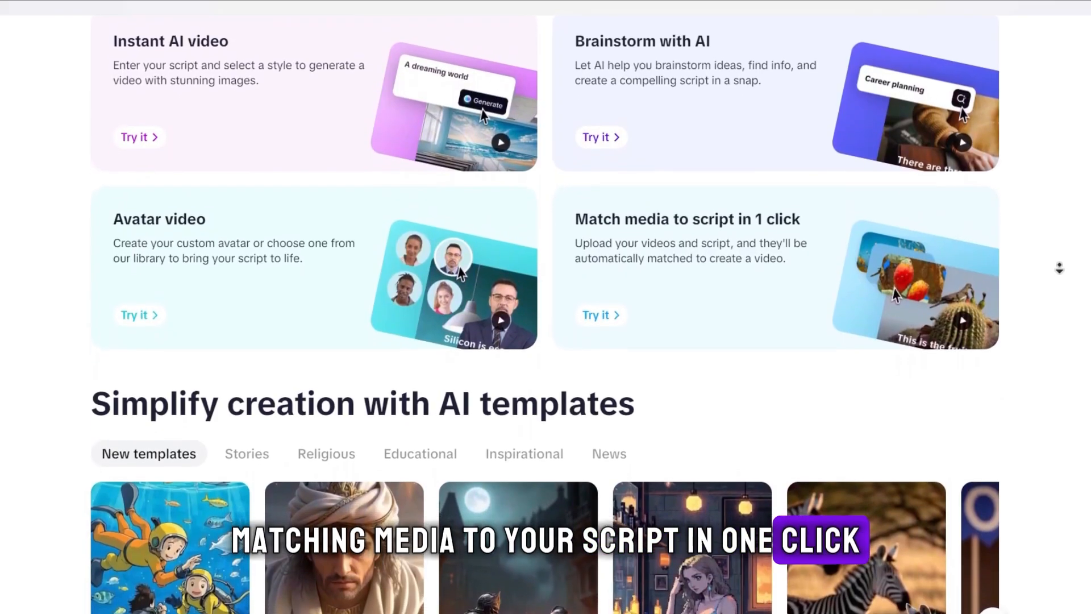
scroll(down, 3)
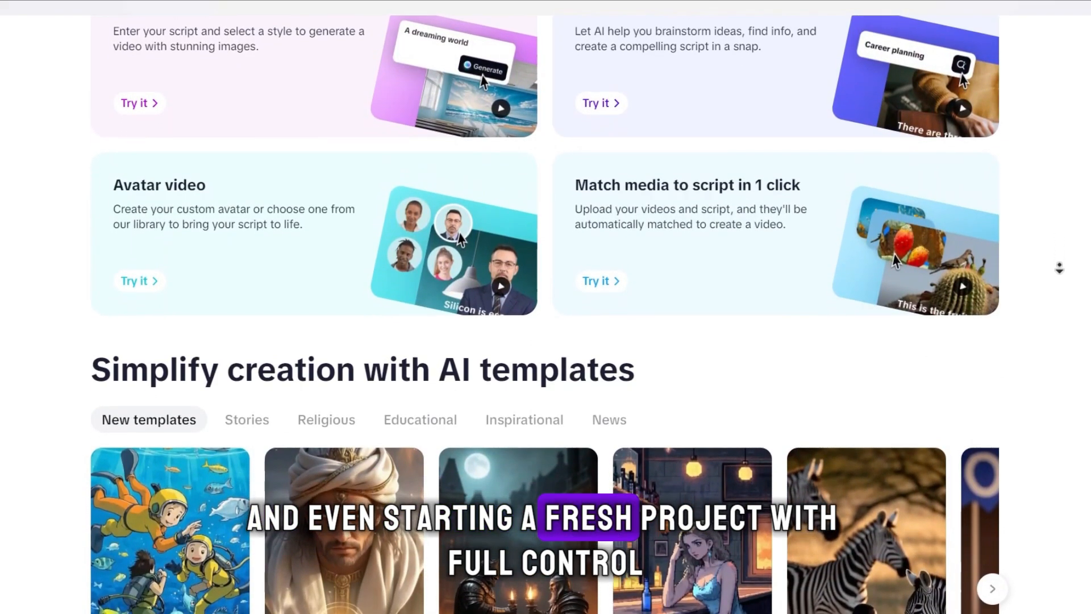
scroll(down, 3)
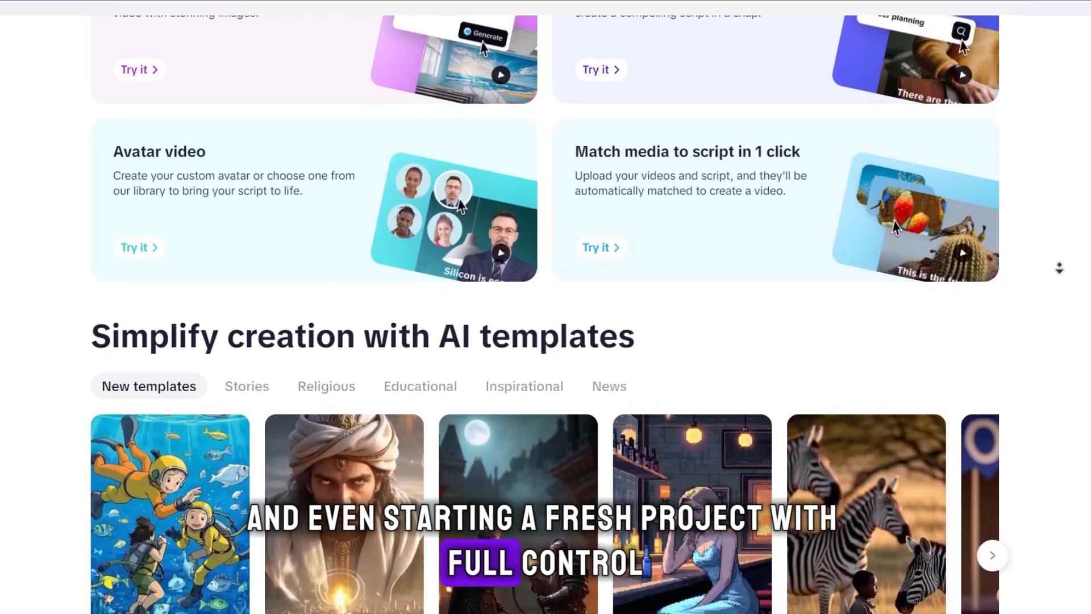
scroll(down, 3)
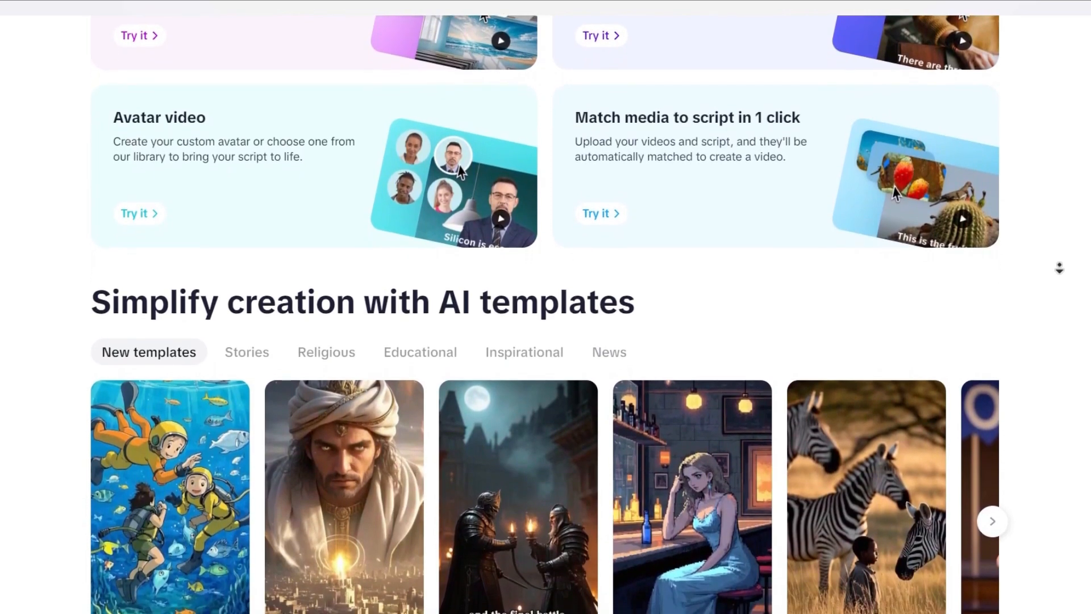
scroll(down, 3)
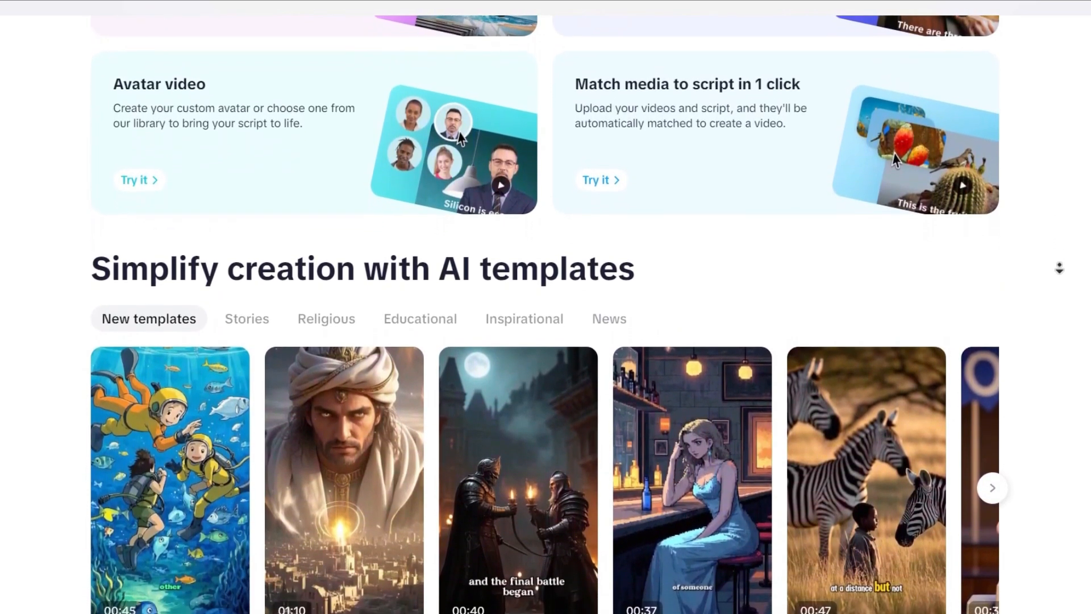
scroll(down, 3)
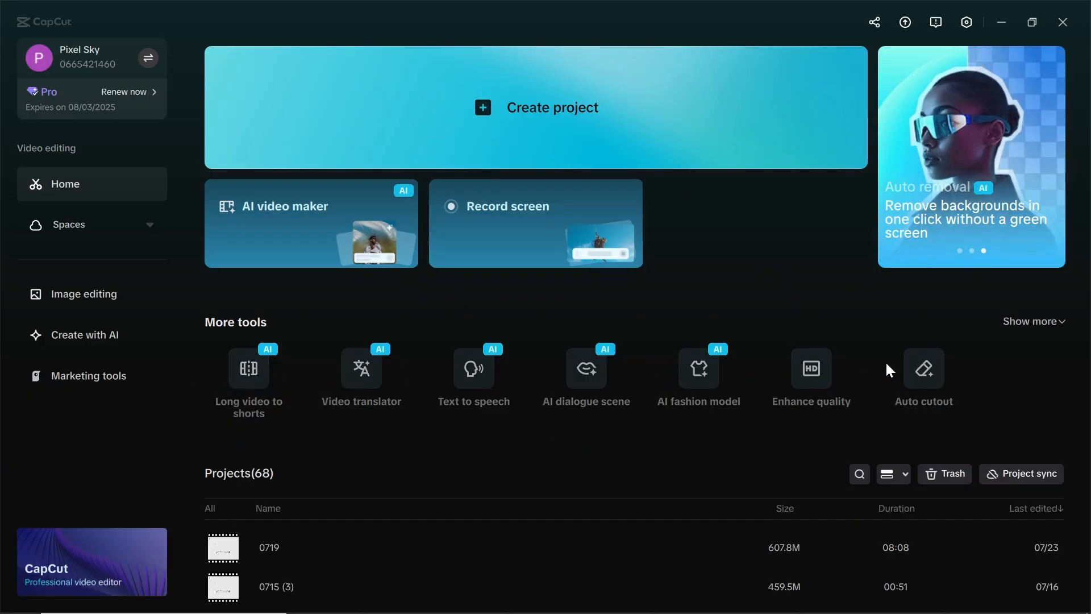
click(311, 222)
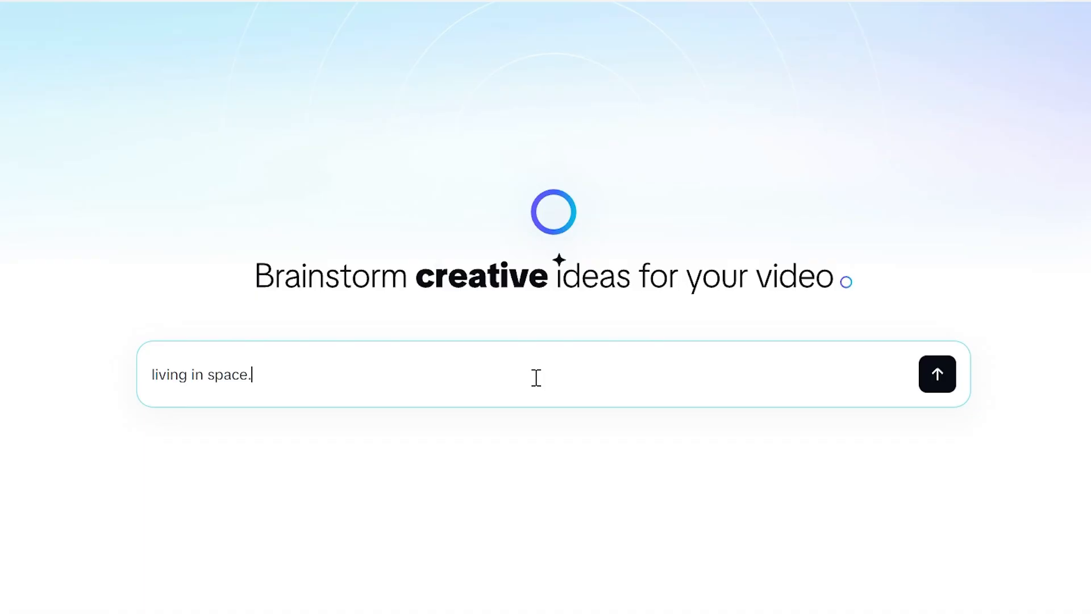
click(937, 374)
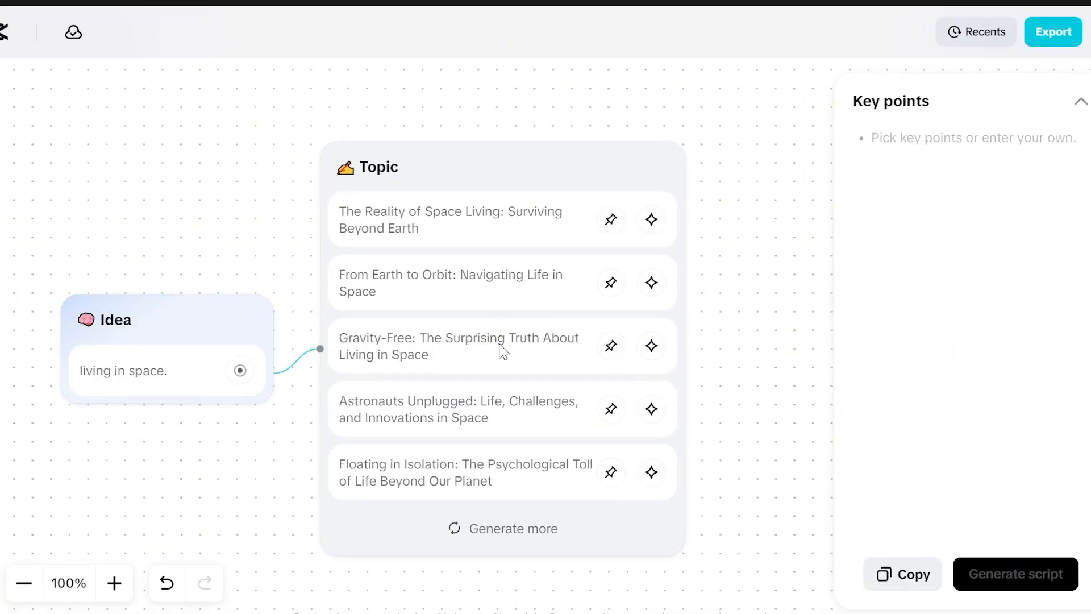
mouse_move(504, 478)
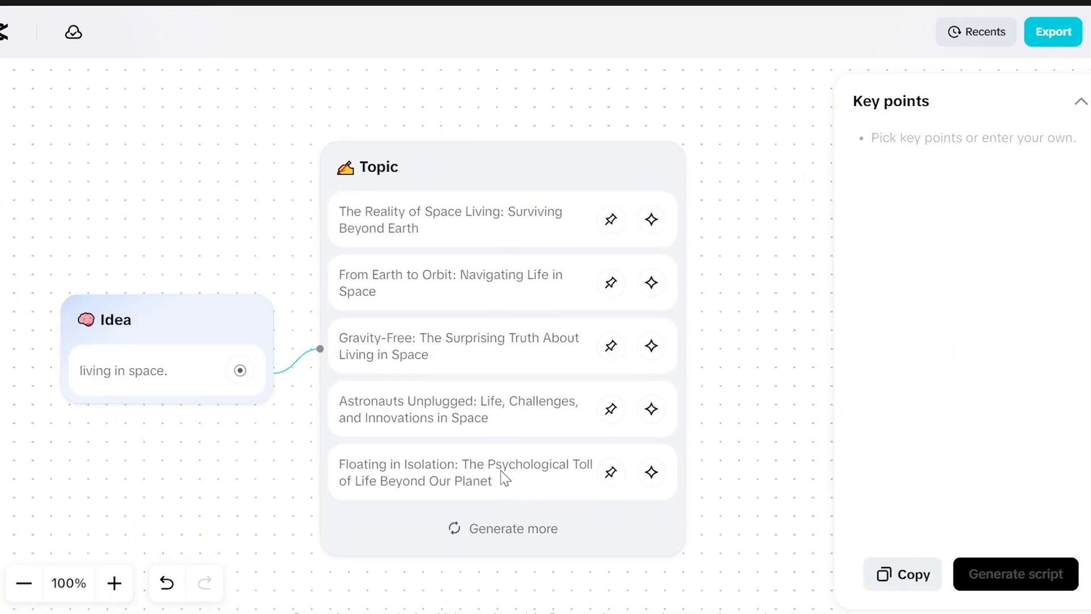
mouse_move(513, 528)
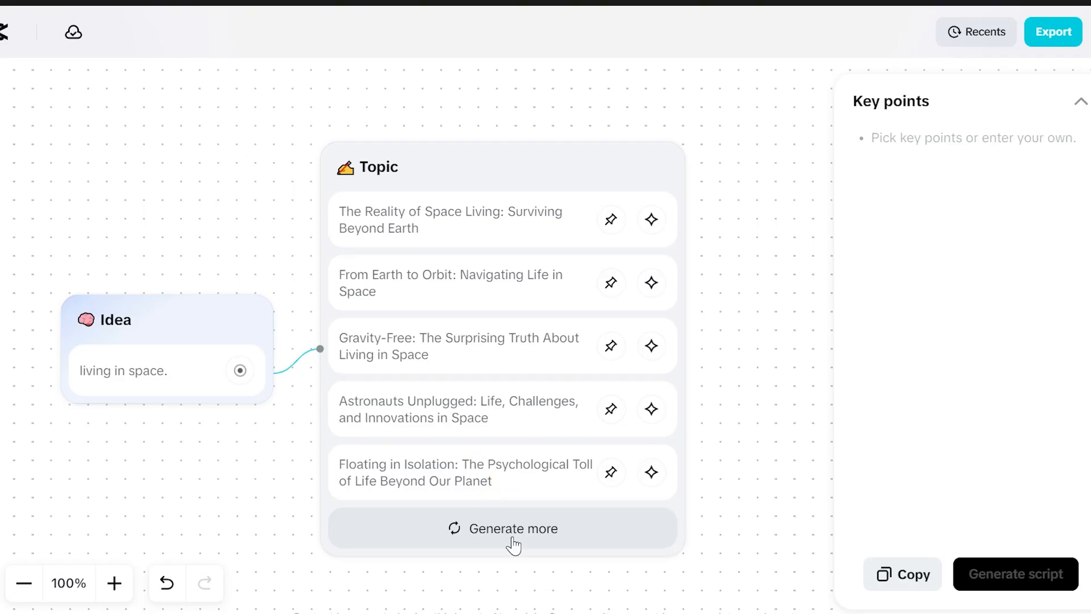
- Get more topics, keep 'The Reality of Space Living' as a key point, and generate a one-minute script
click(514, 528)
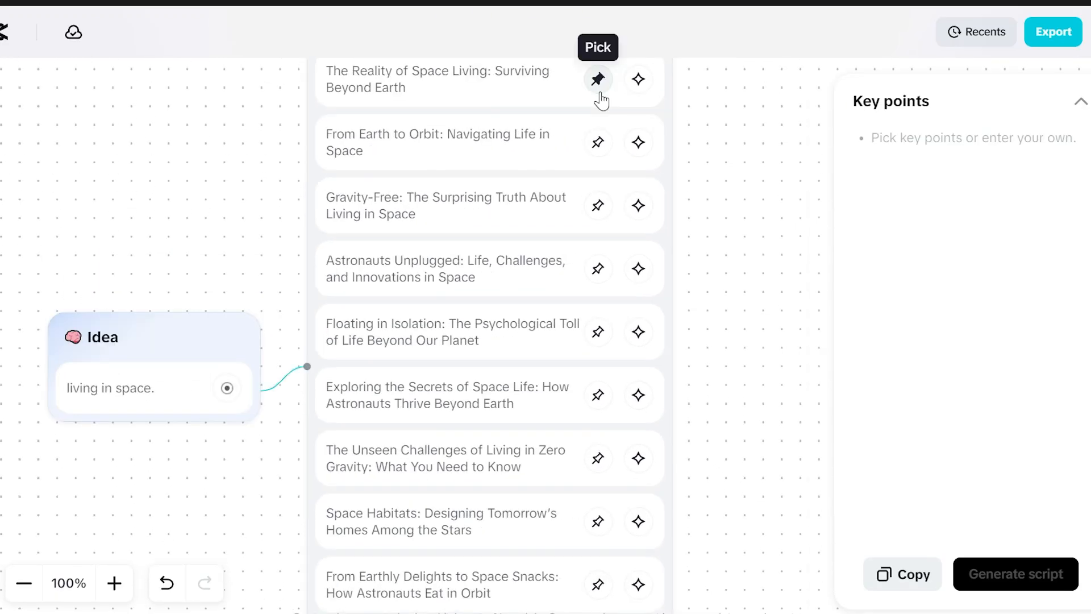
click(597, 205)
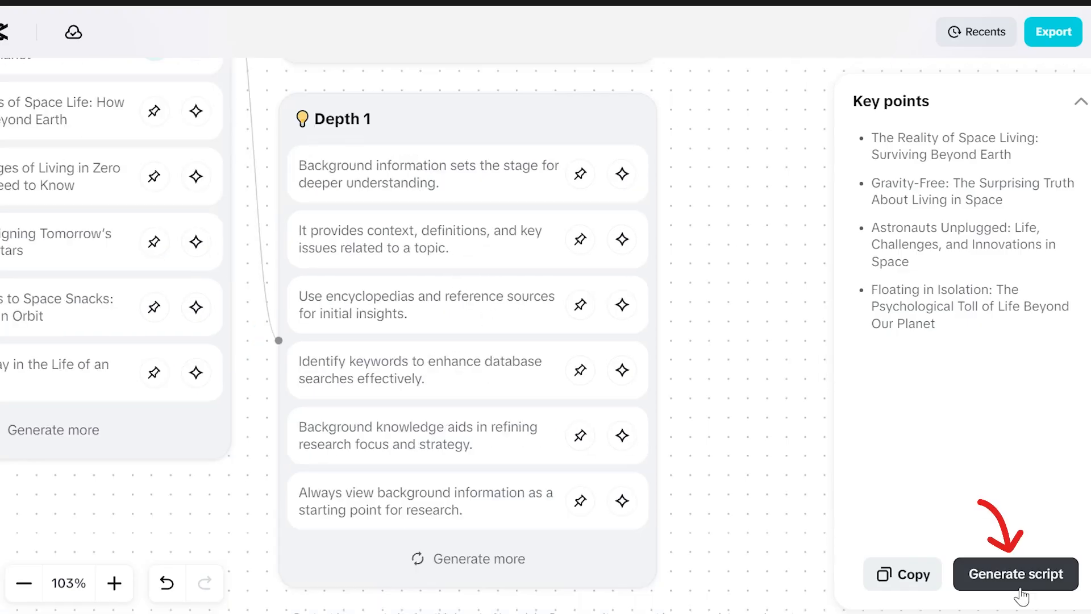
click(1014, 574)
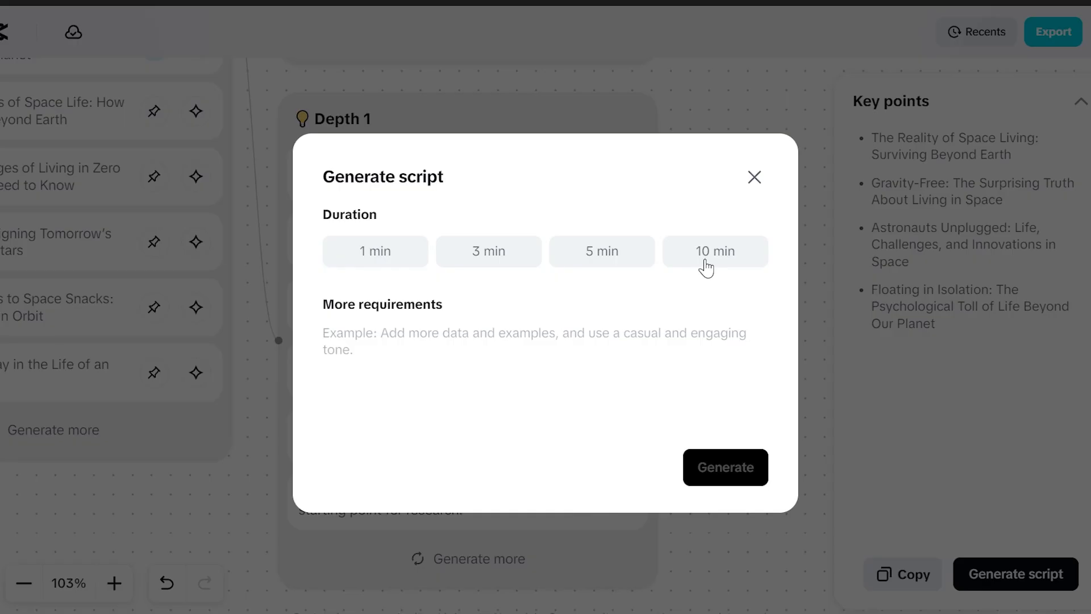
click(374, 251)
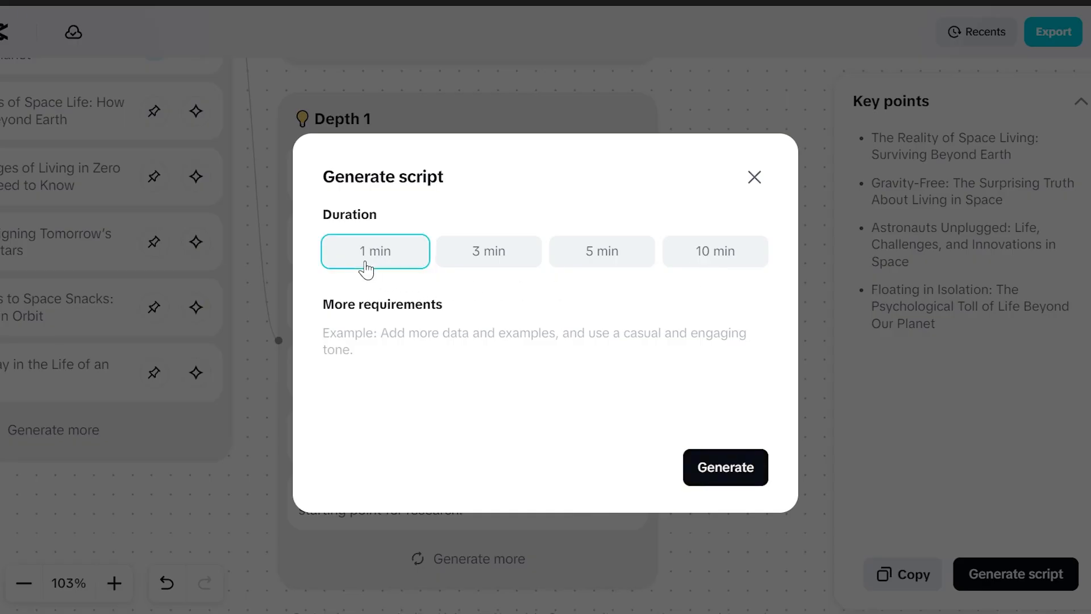
click(724, 467)
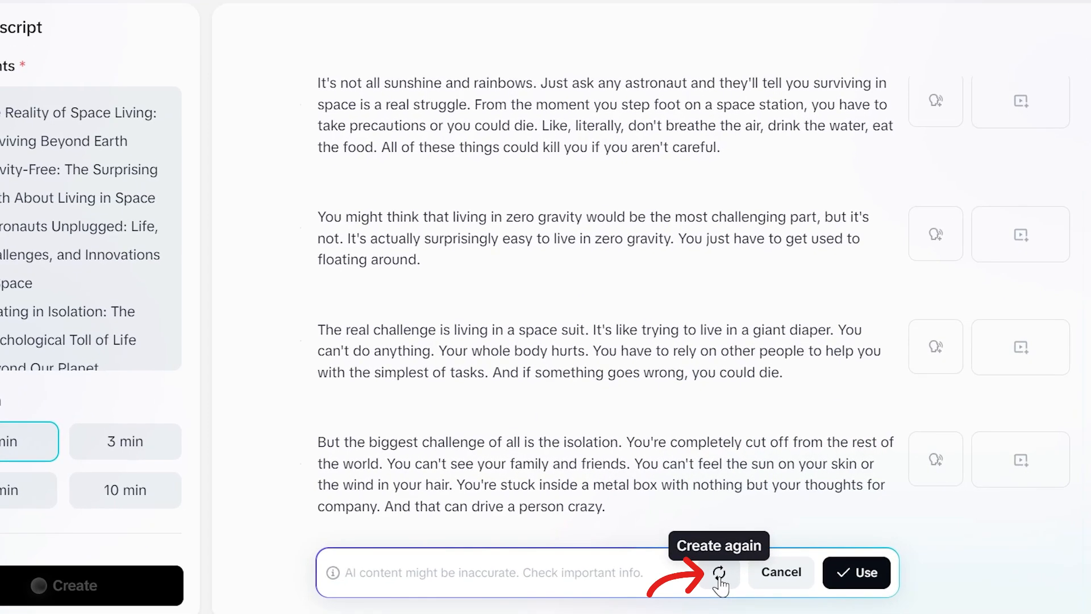
click(719, 573)
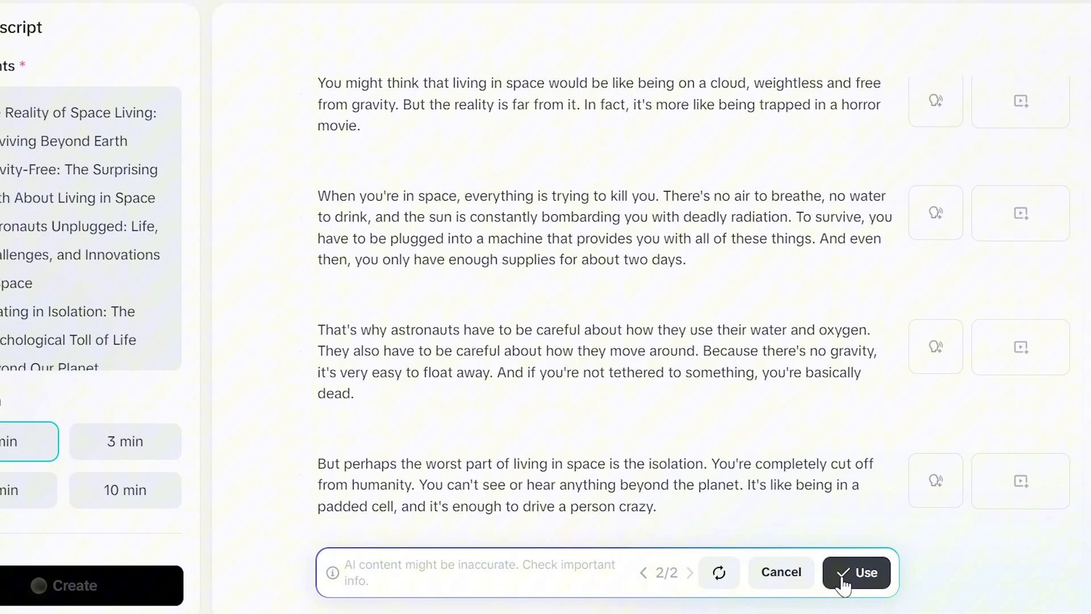
click(856, 573)
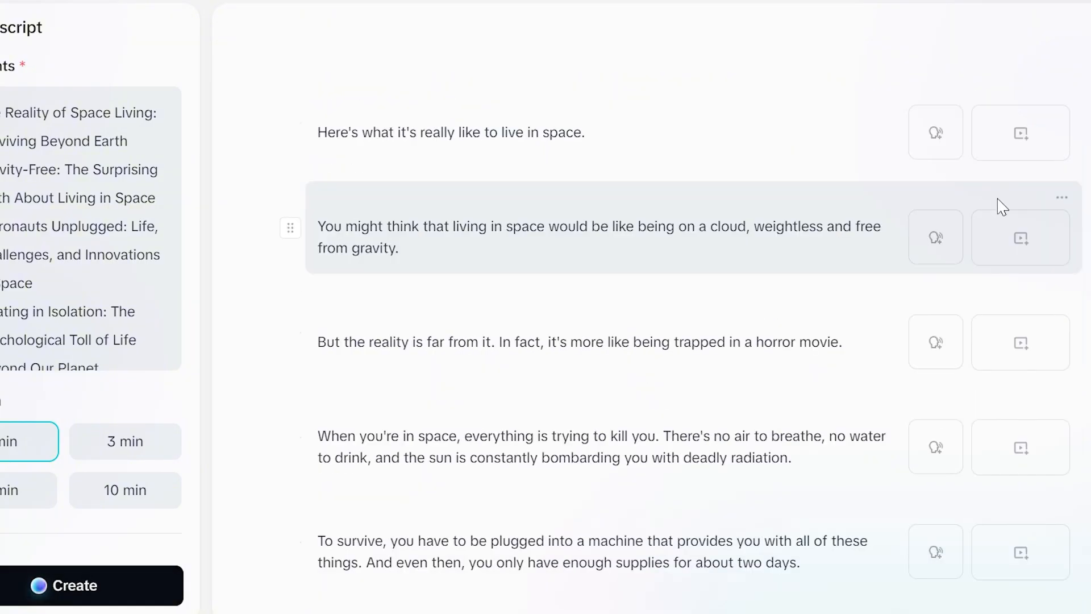
click(1062, 197)
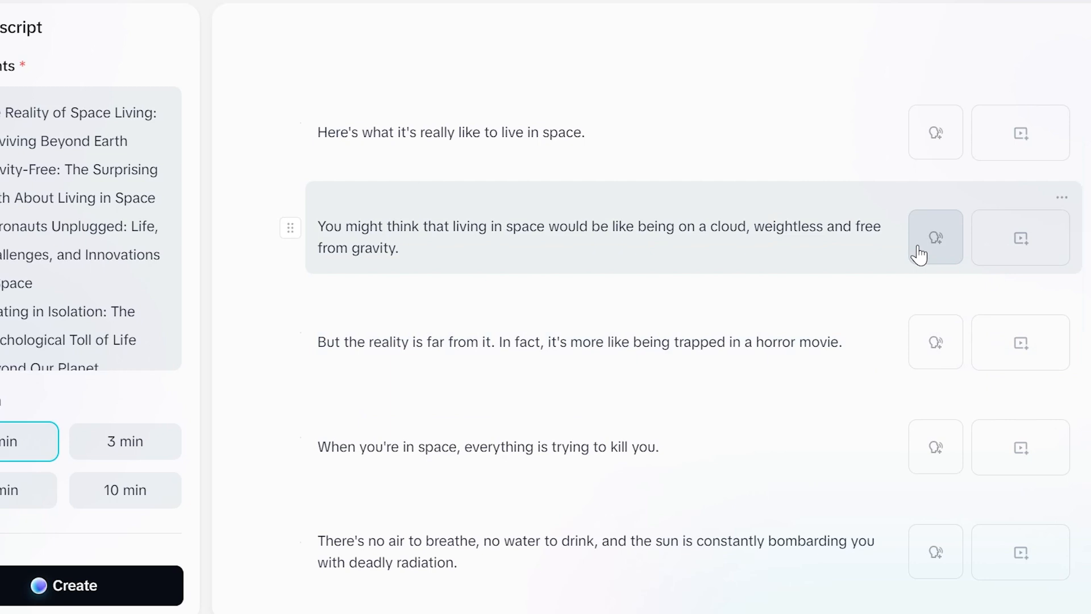
mouse_move(1001, 252)
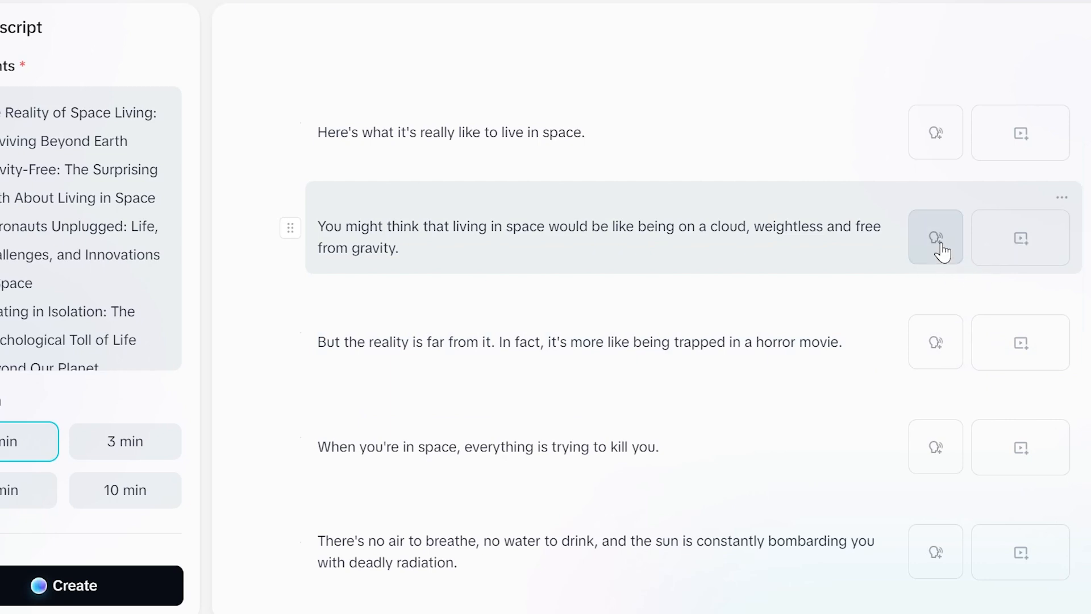
click(936, 237)
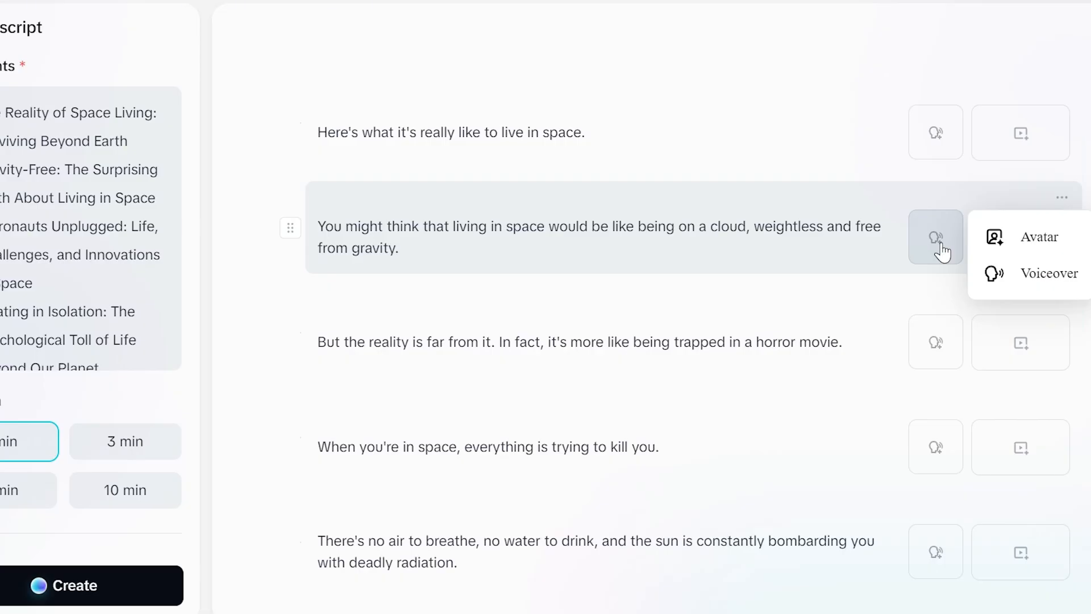
mouse_move(1026, 280)
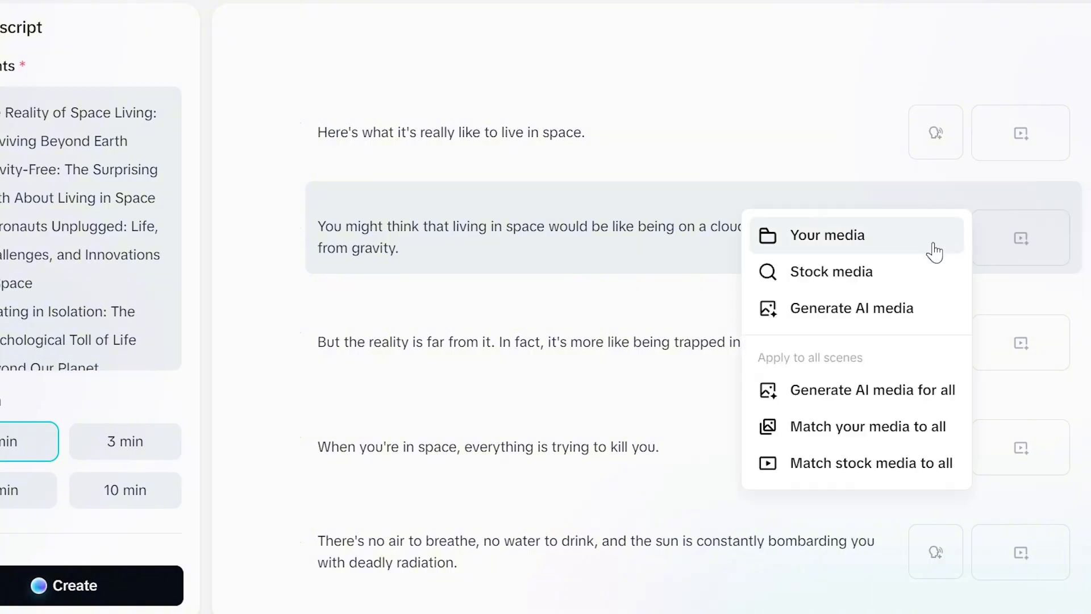
mouse_move(915, 458)
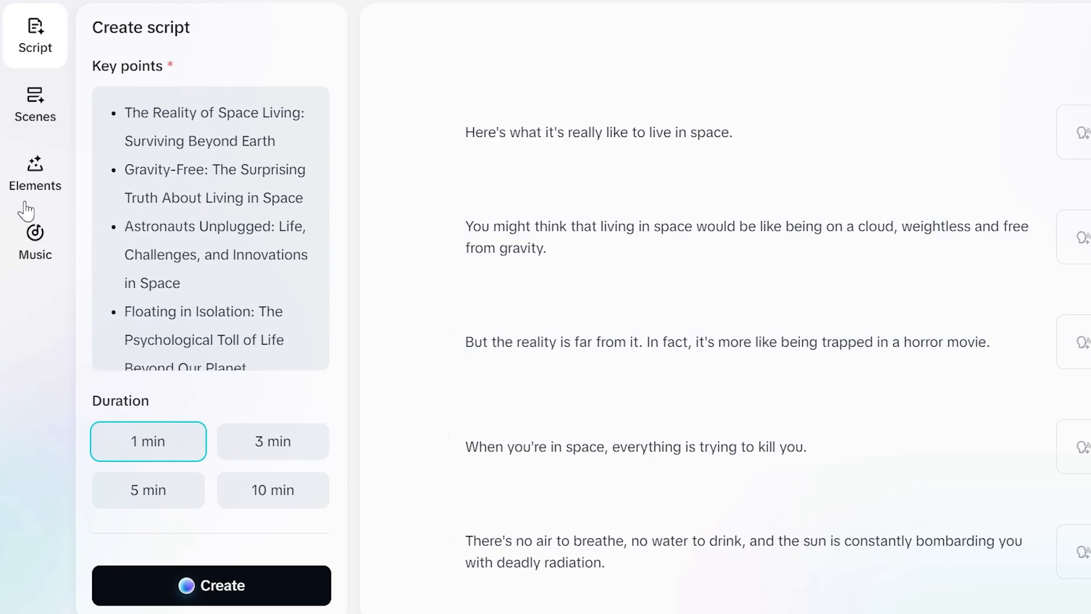
- Browse voiceover voices and avatars, closing the custom avatar and custom voice setups
click(35, 104)
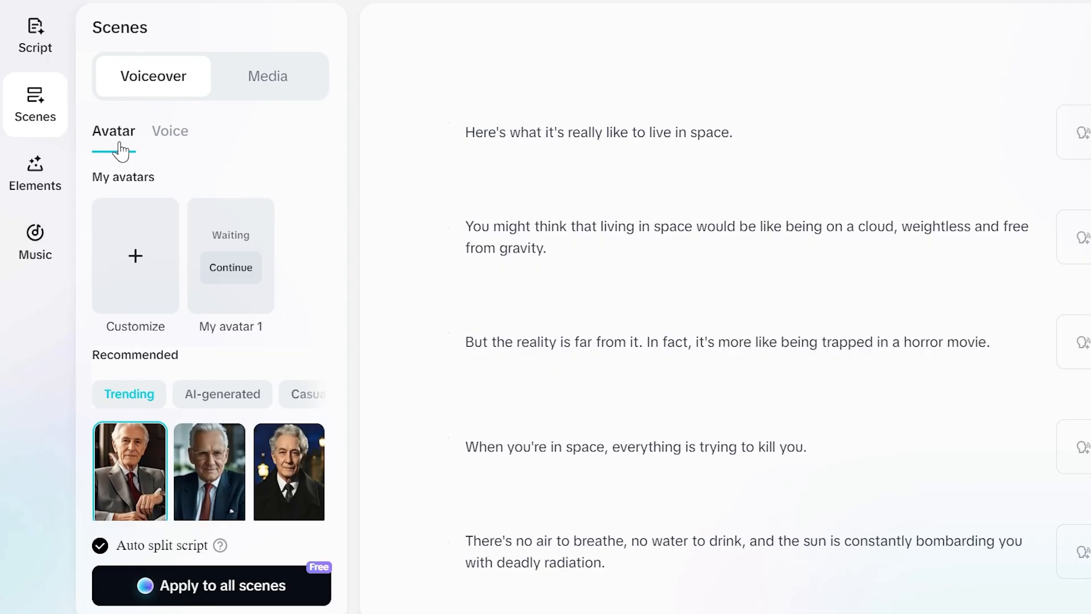
click(170, 131)
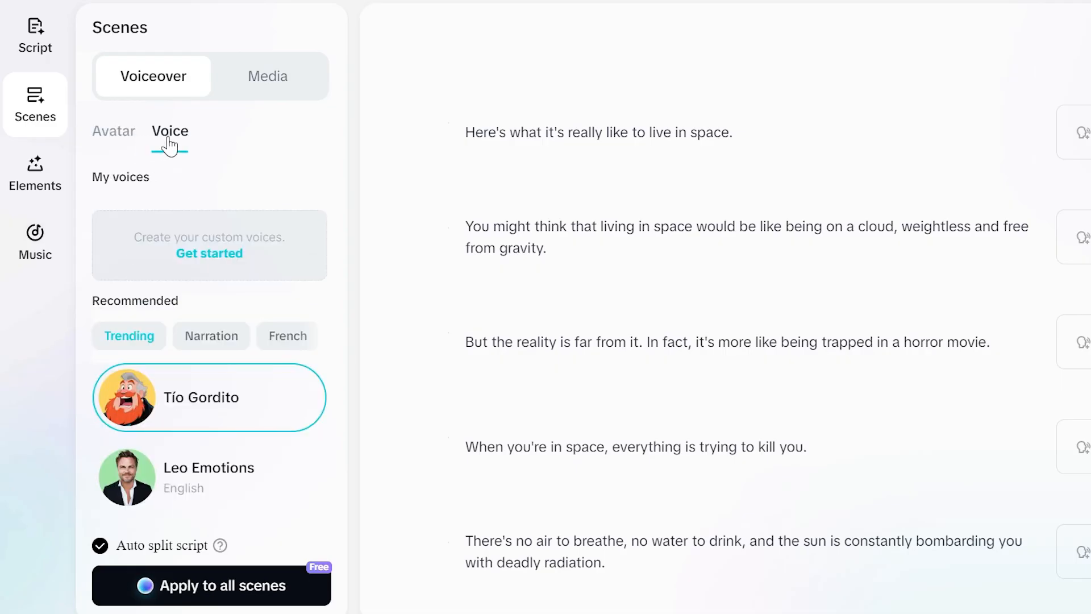
click(114, 131)
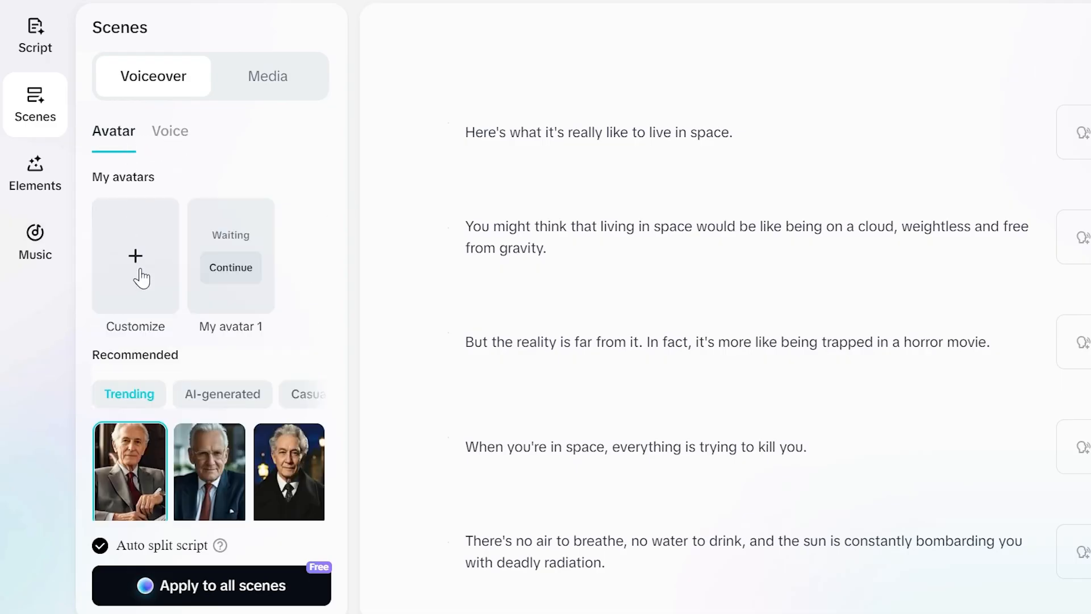
click(135, 256)
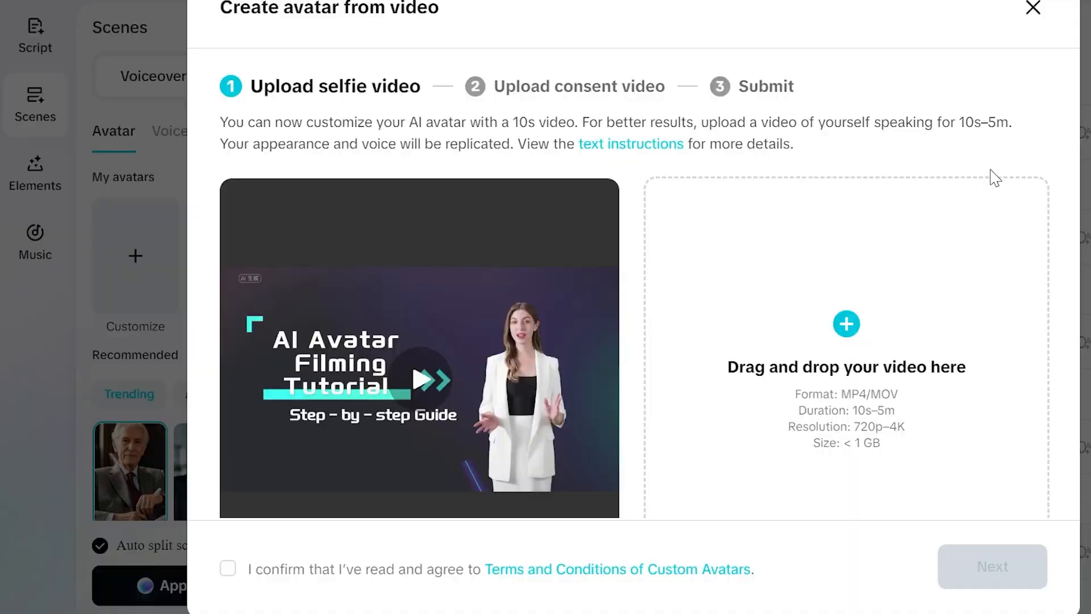
click(1033, 8)
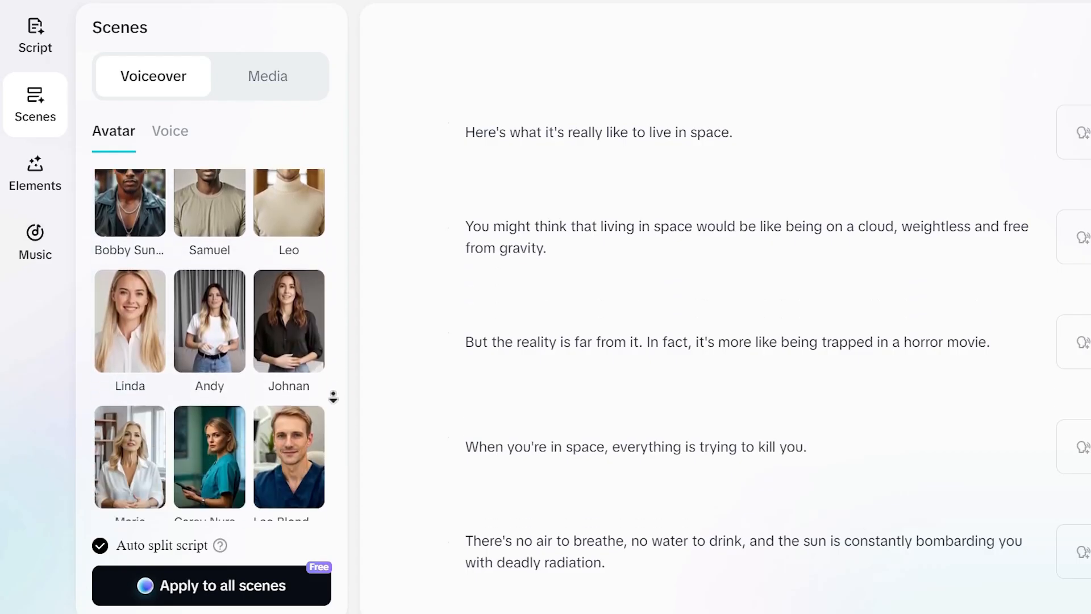
click(169, 131)
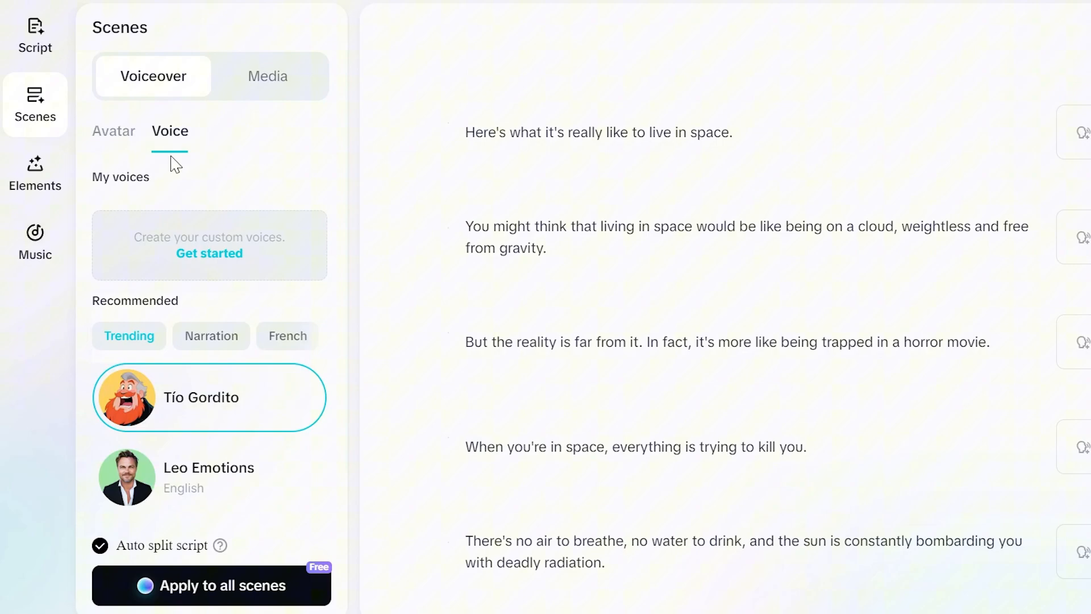
click(210, 253)
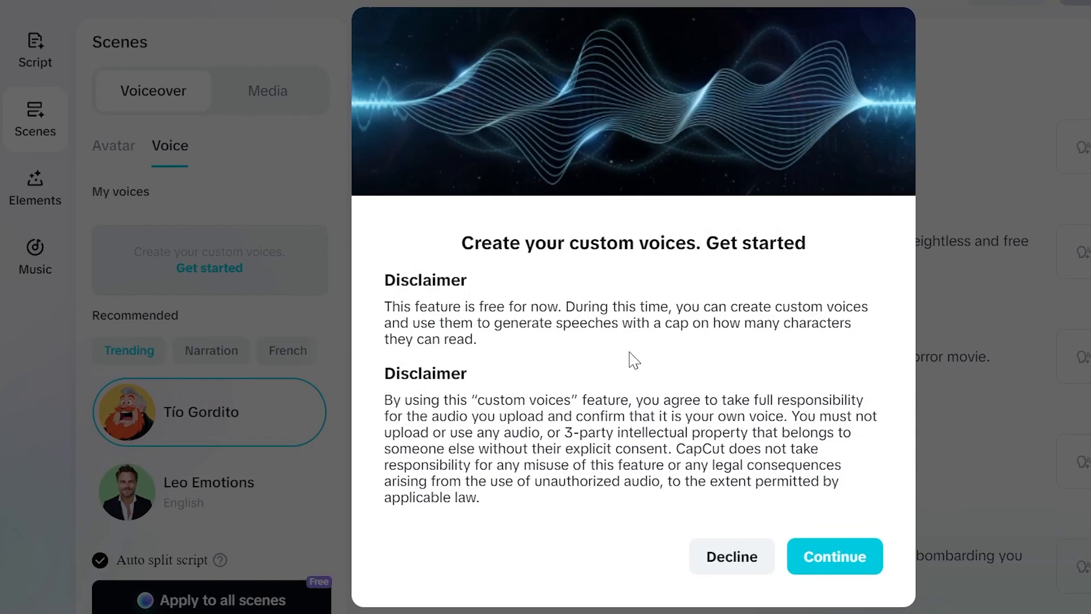
click(731, 556)
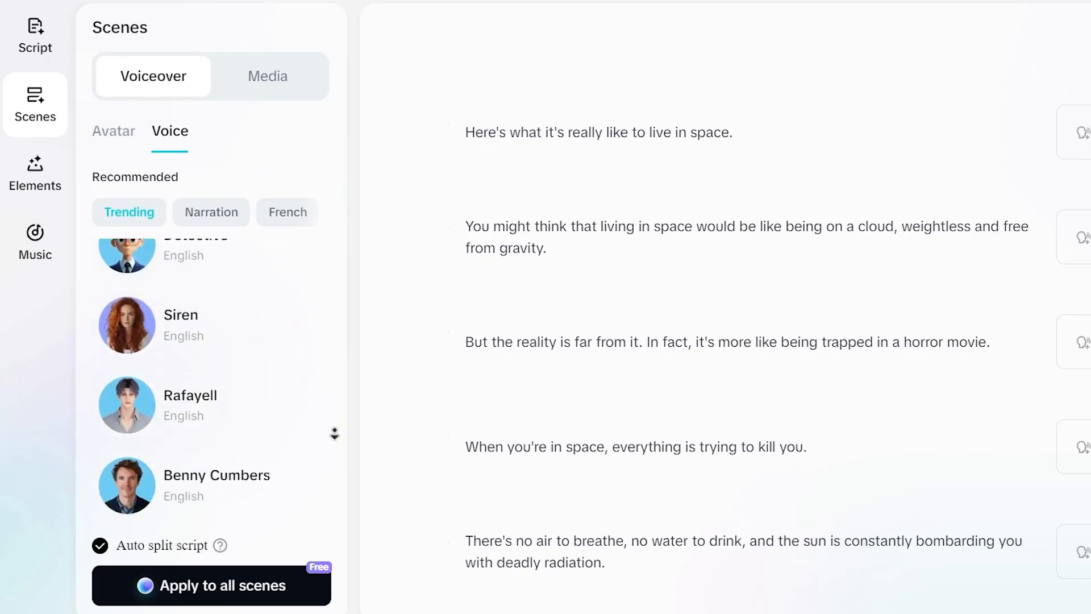
- Preview and select the Benny Cumbers voice, applying it to all scenes
click(126, 399)
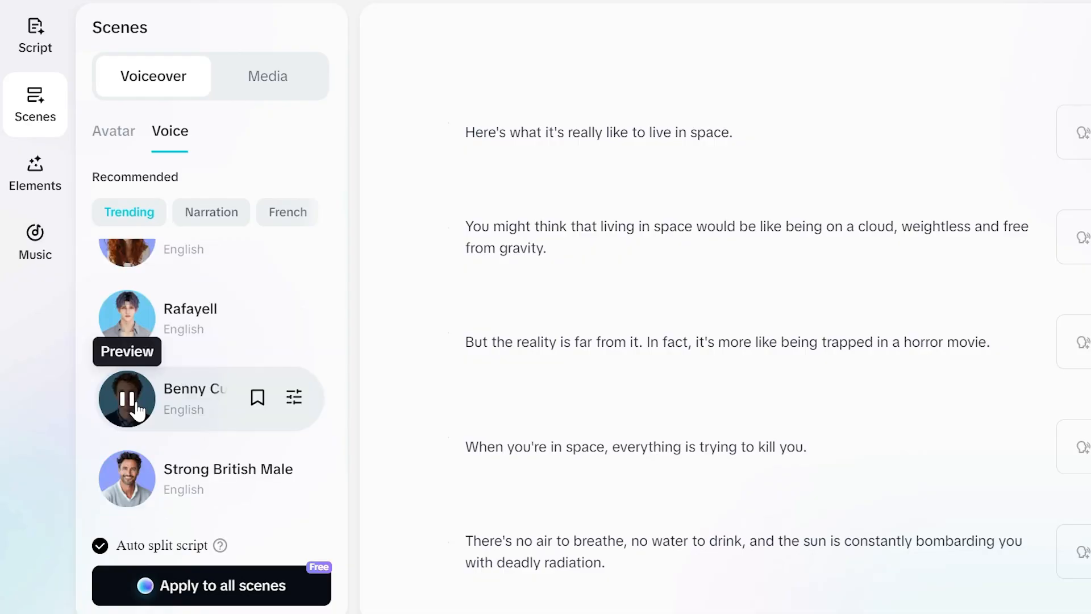
click(126, 398)
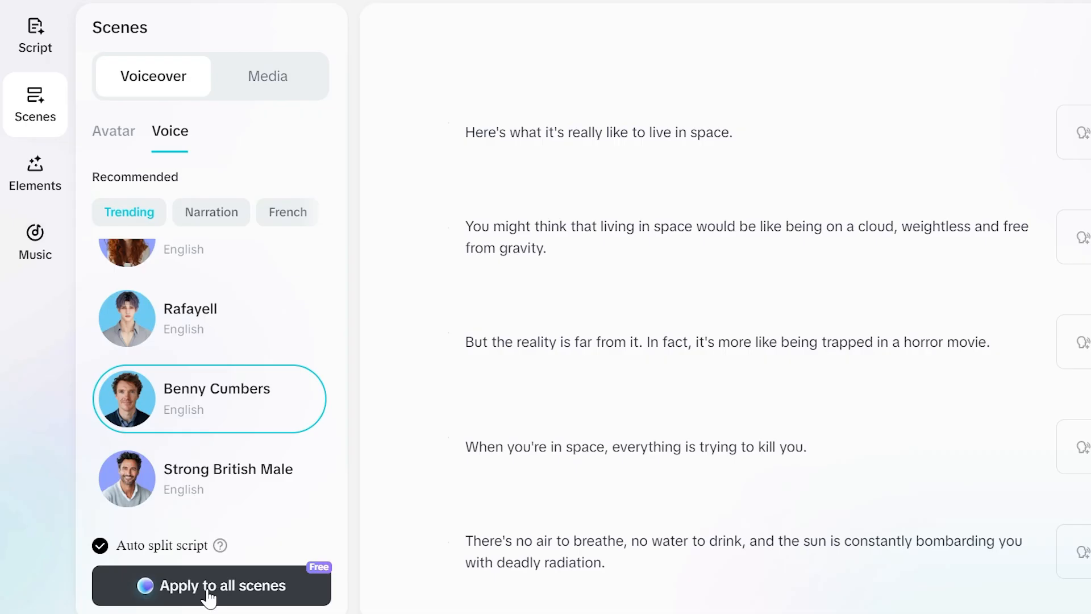
click(211, 586)
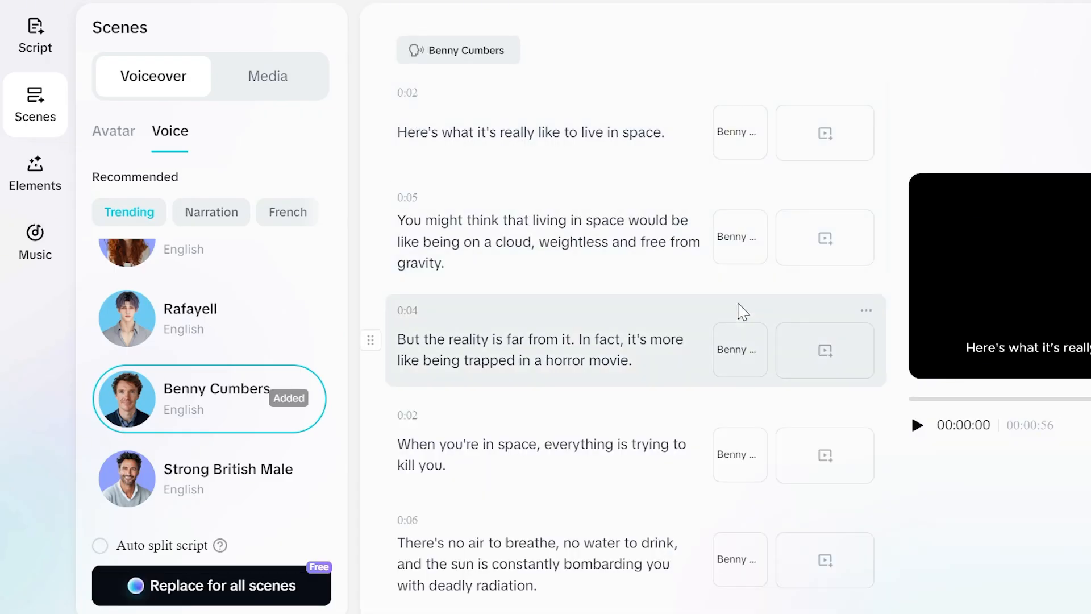
click(267, 75)
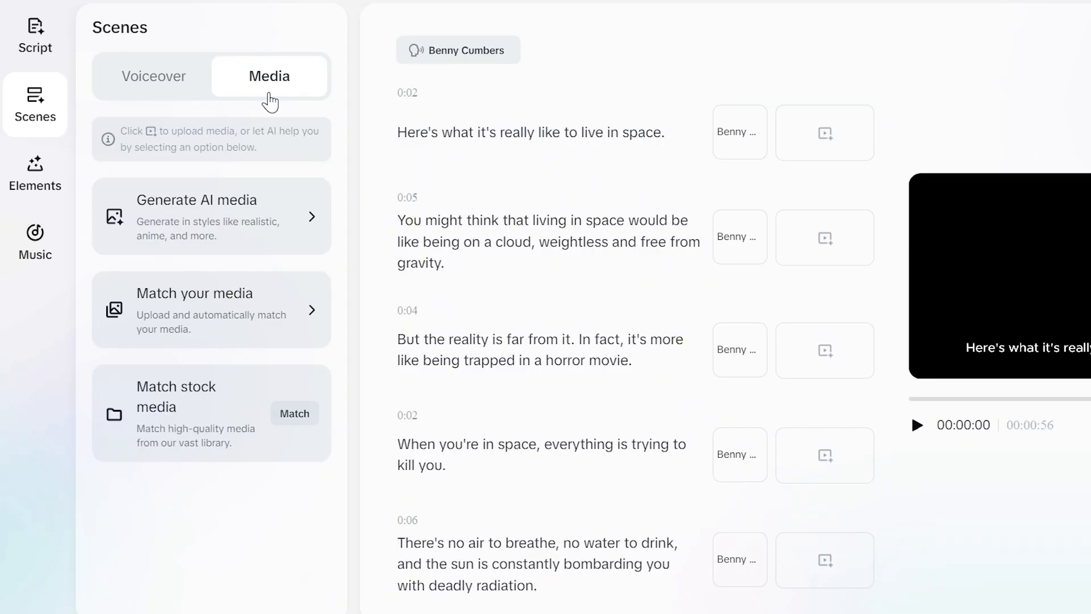
- Set AI media generation to portrait 9:16 with the Realistic Film style
click(211, 216)
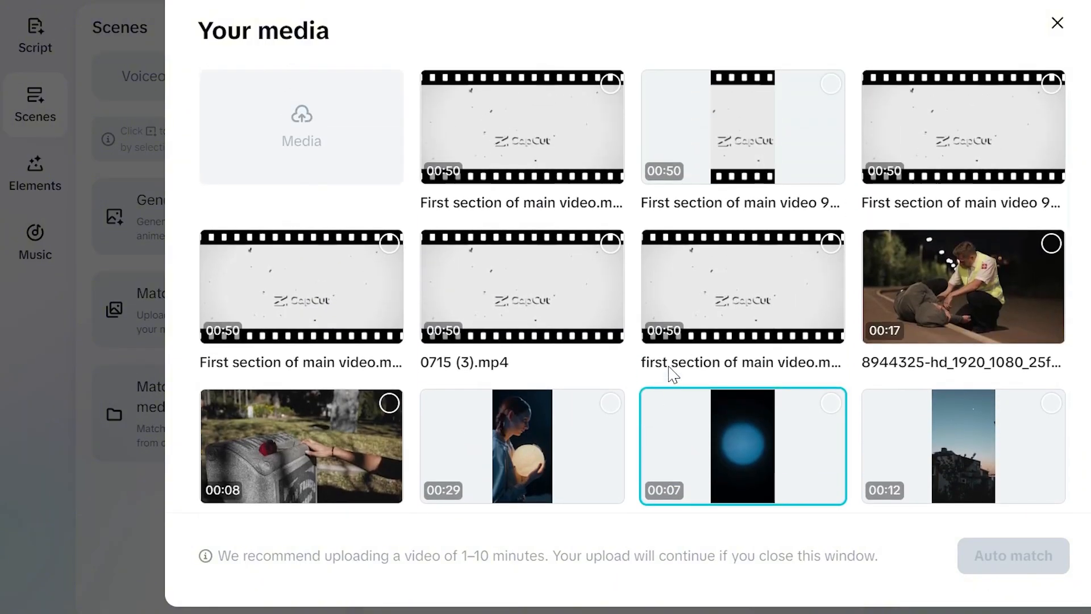
click(1056, 23)
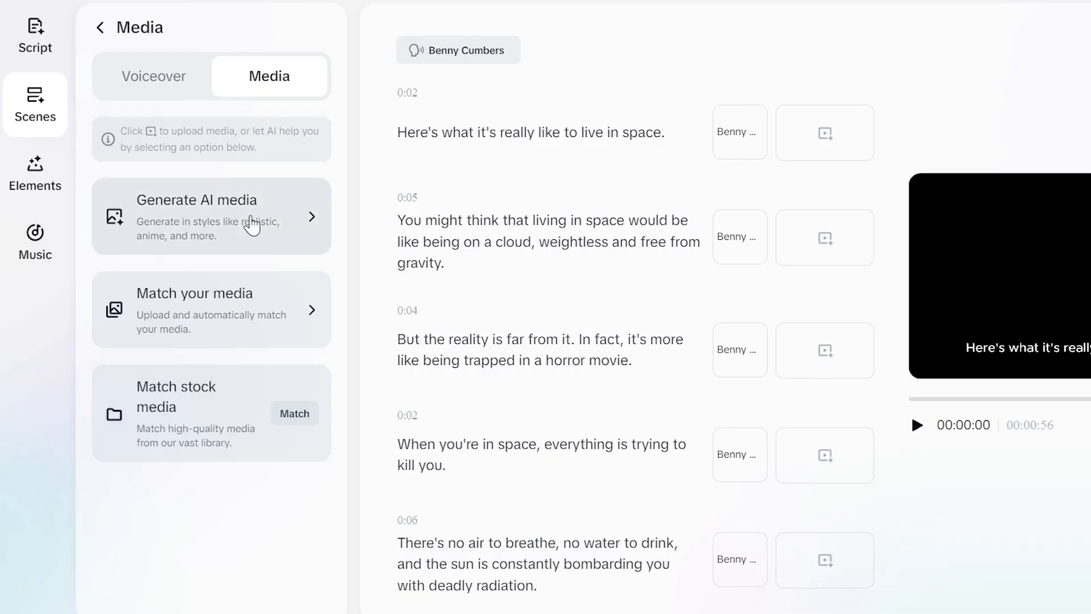
click(211, 216)
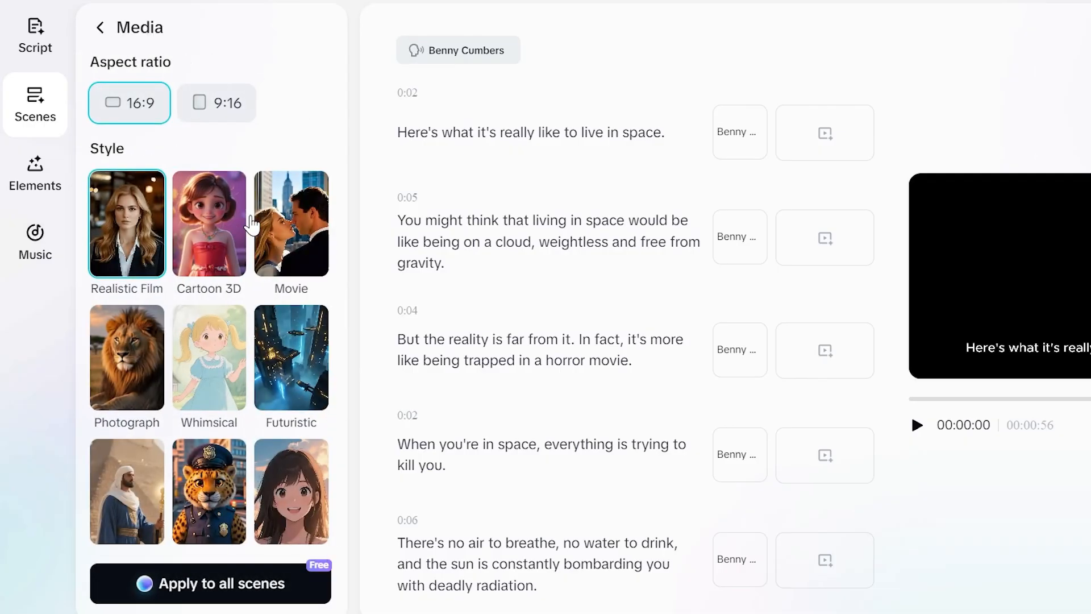
click(217, 103)
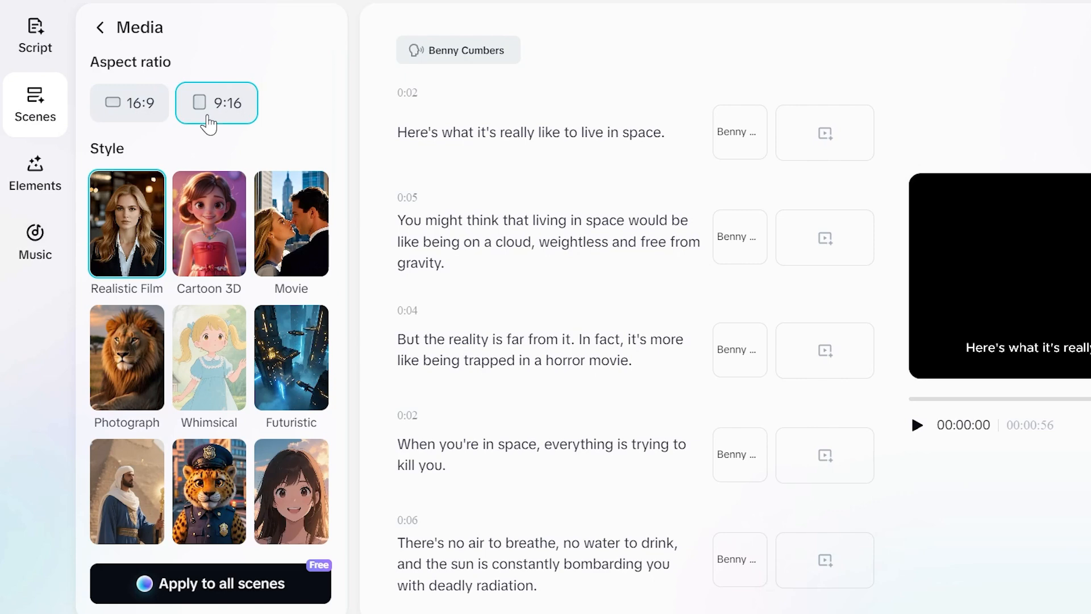
scroll(down, 3)
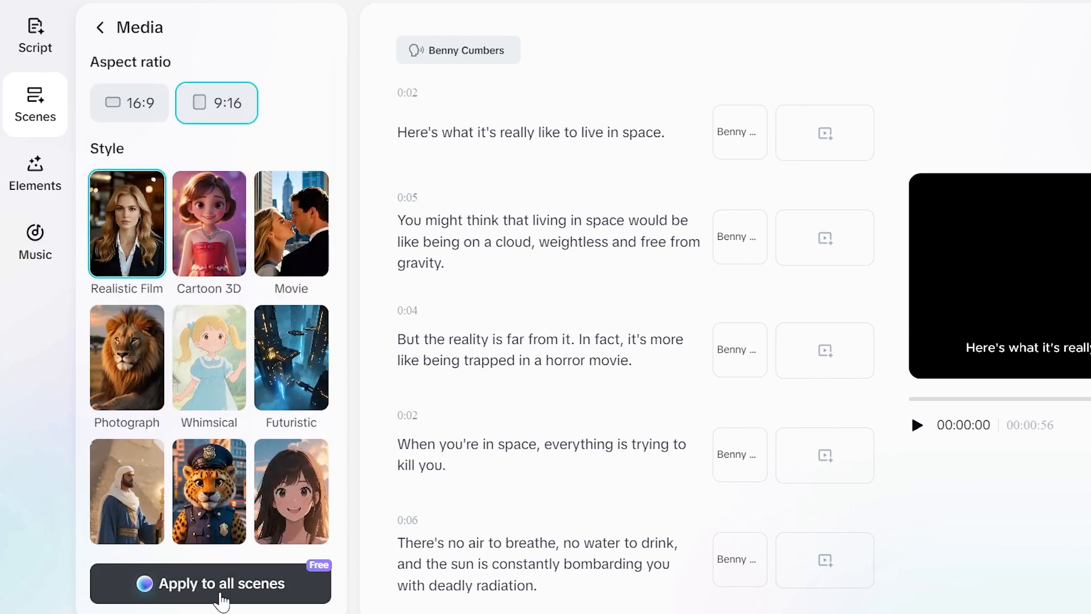
- Generate AI space imagery for all scenes and pick a caption template
click(34, 173)
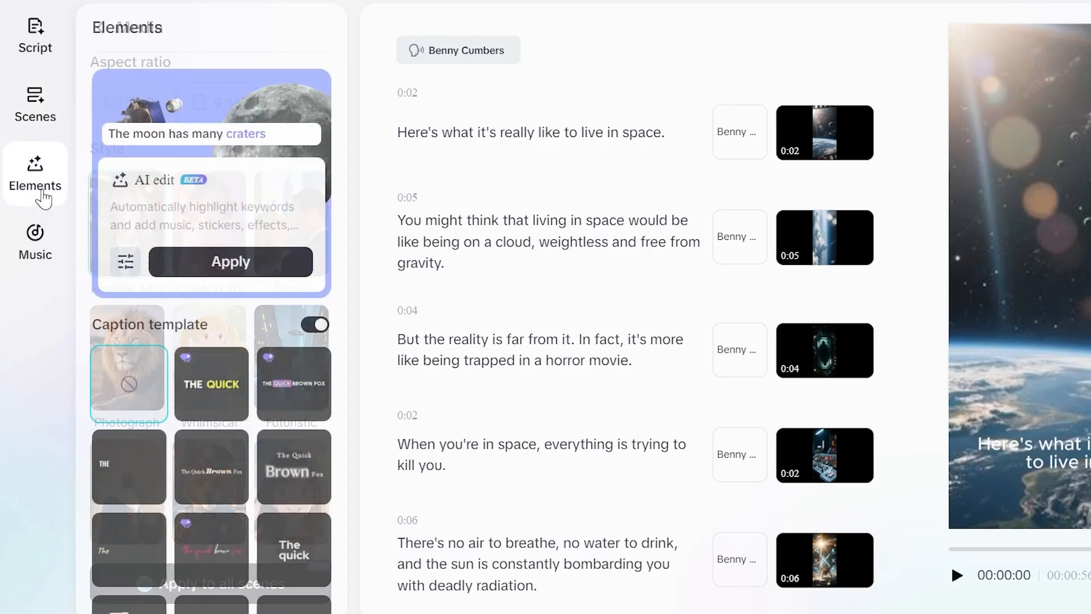
mouse_move(124, 262)
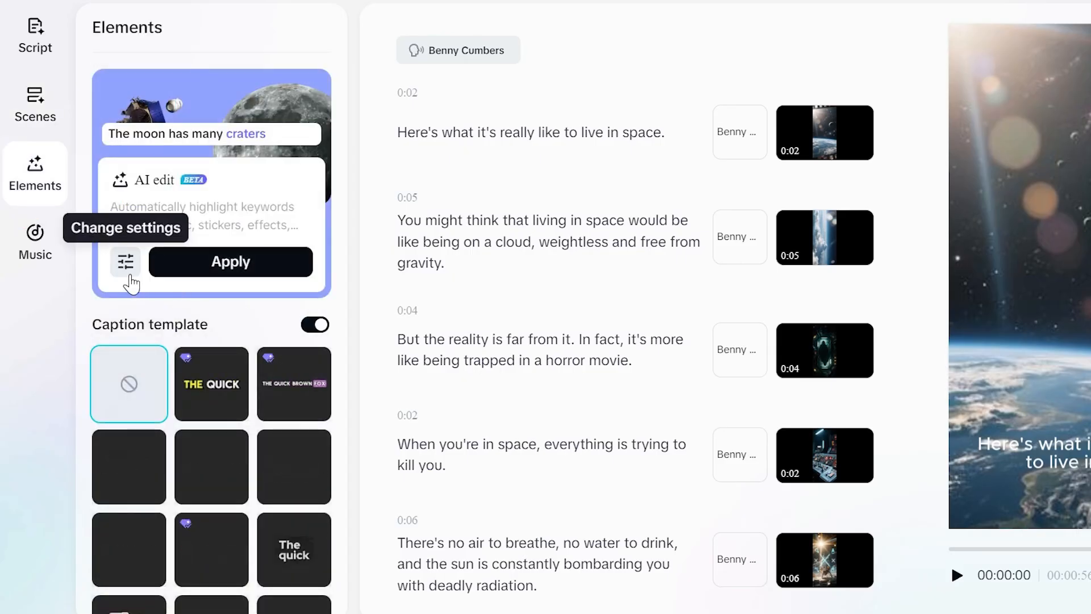
click(124, 262)
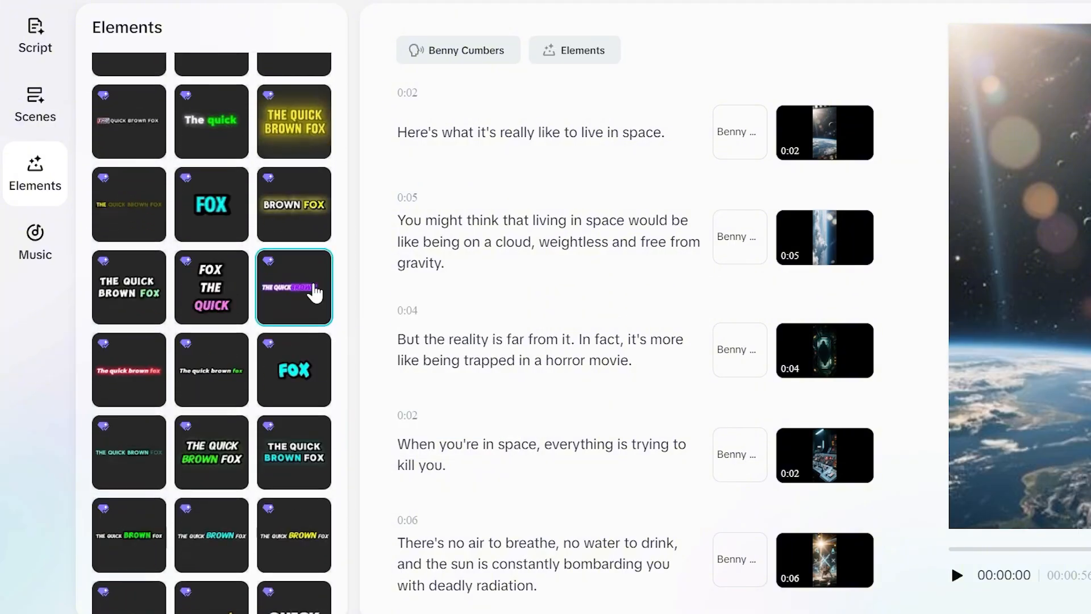
- Search music, preview 'Space, ocean, the flow of time' and add it as background music
click(35, 240)
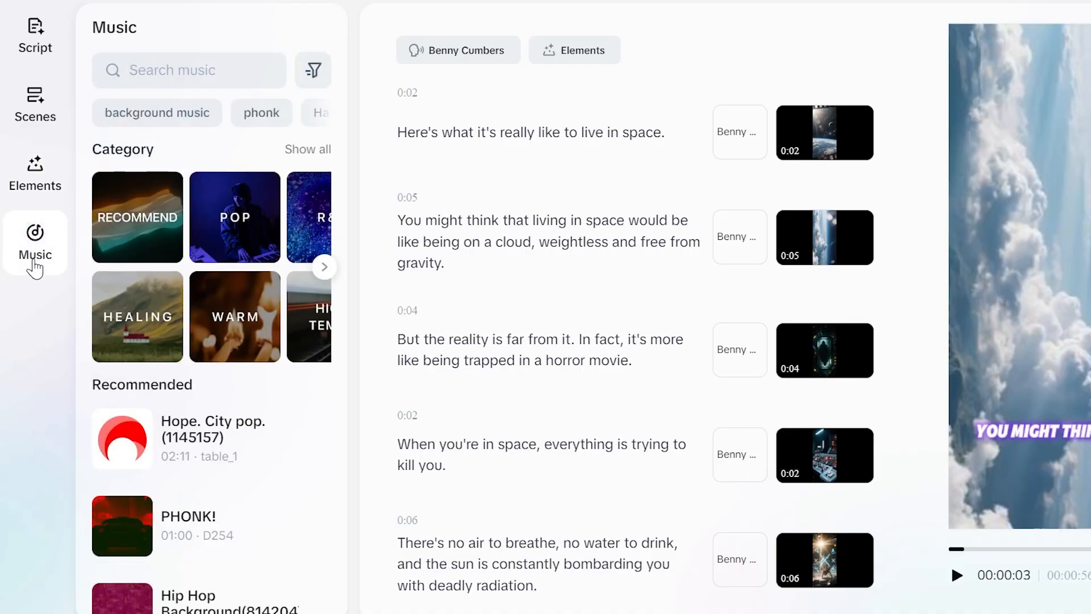
click(189, 69)
text(space)
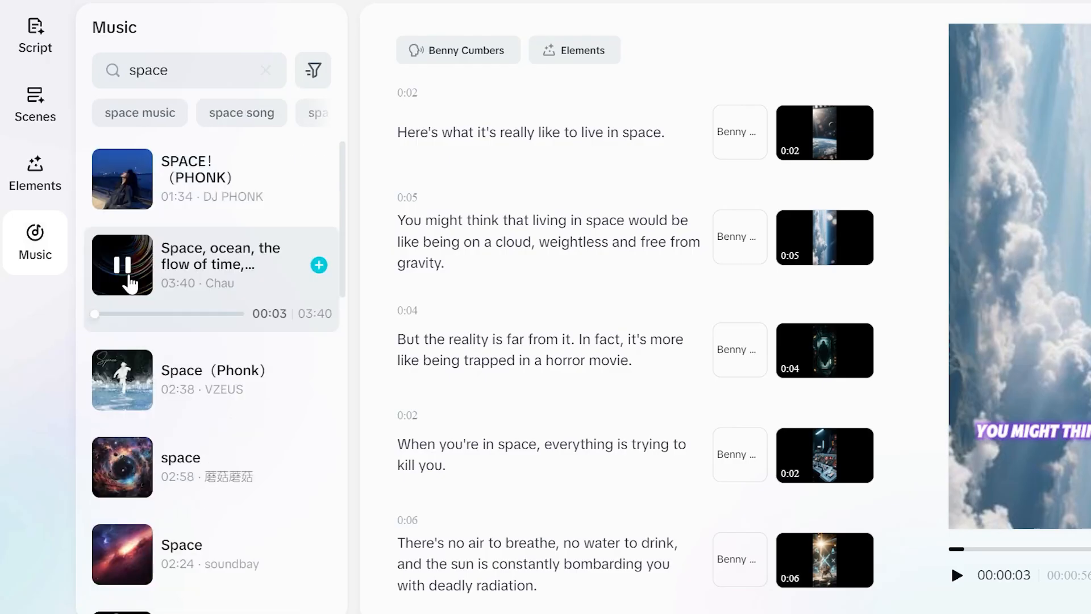
click(122, 264)
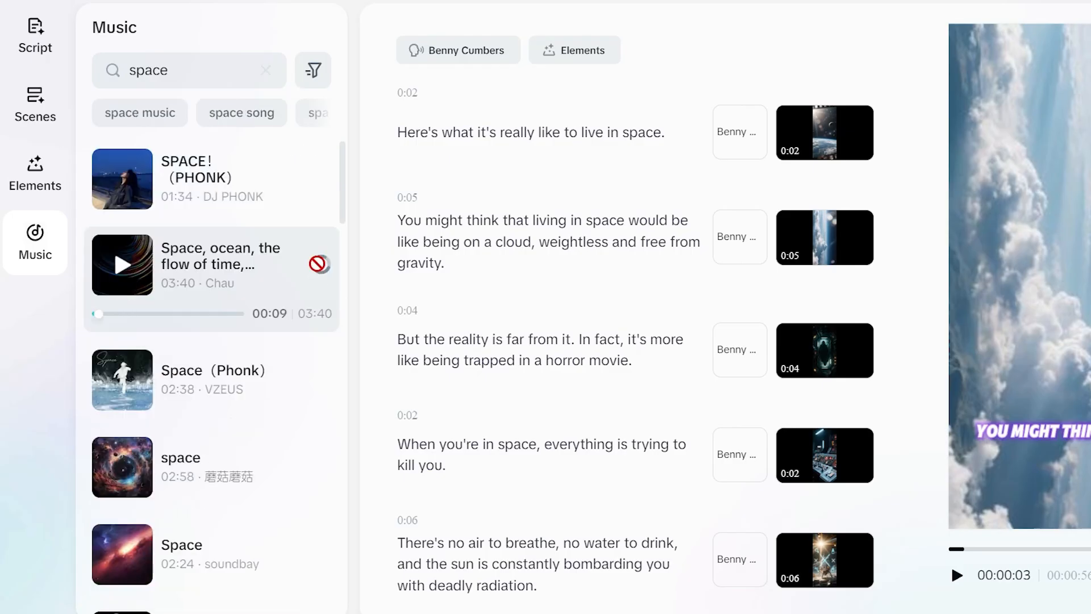
click(317, 266)
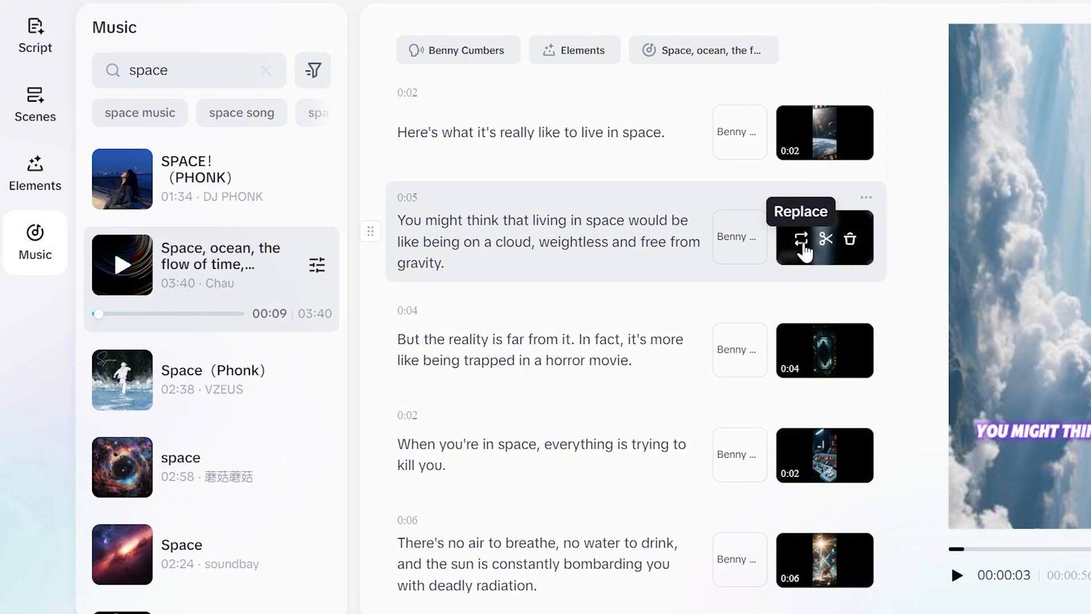
click(794, 239)
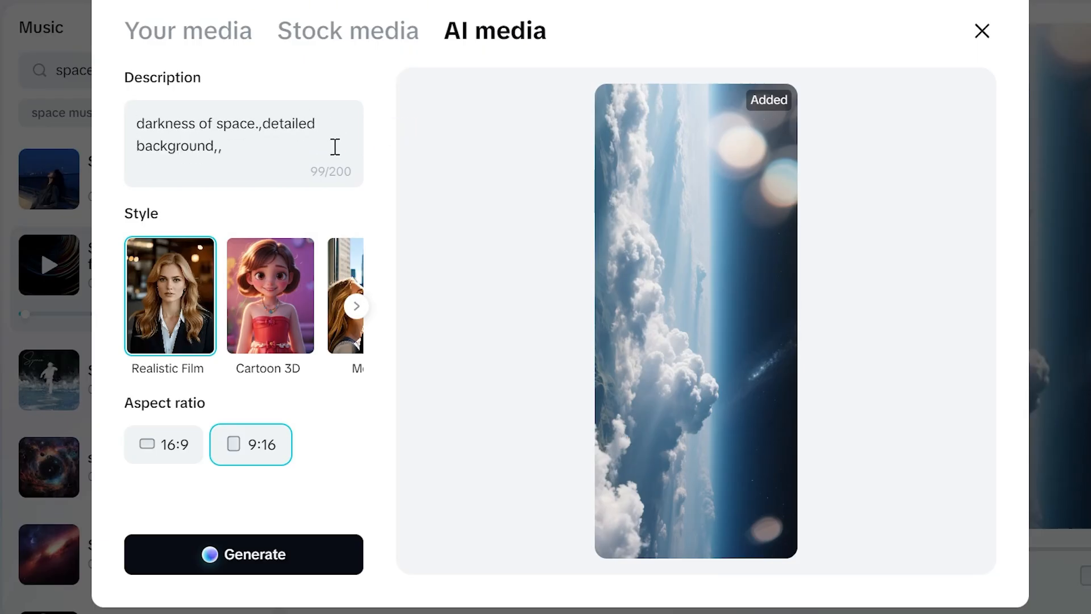
click(348, 30)
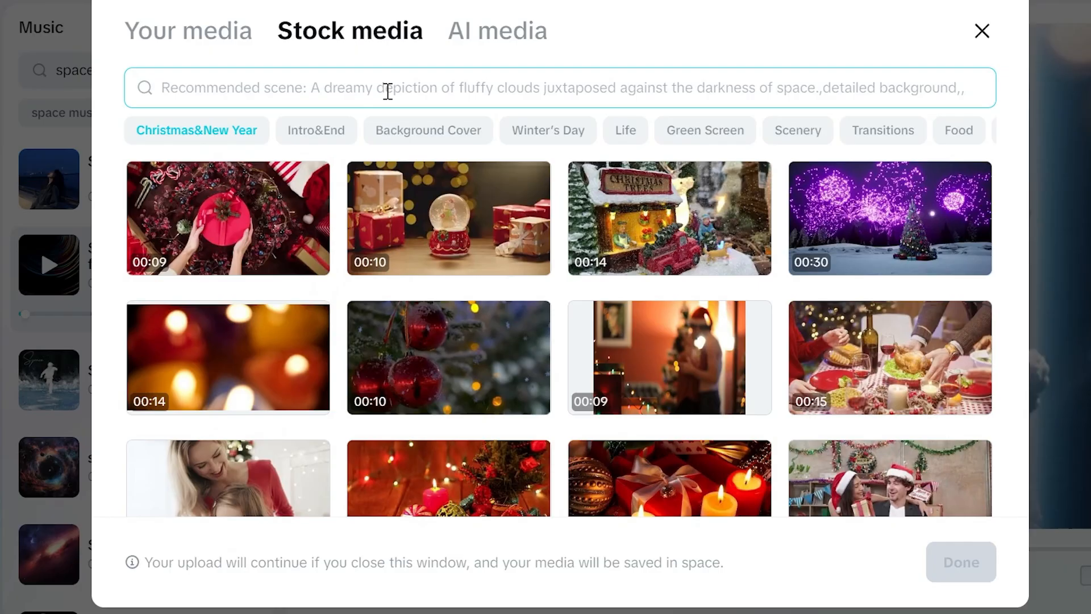
text(space)
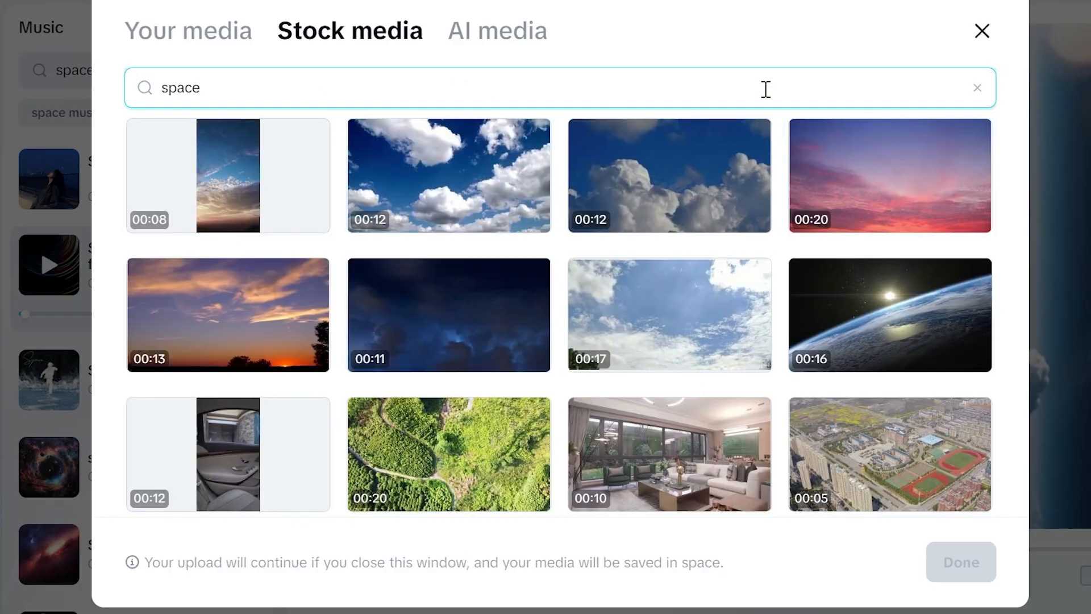
click(189, 30)
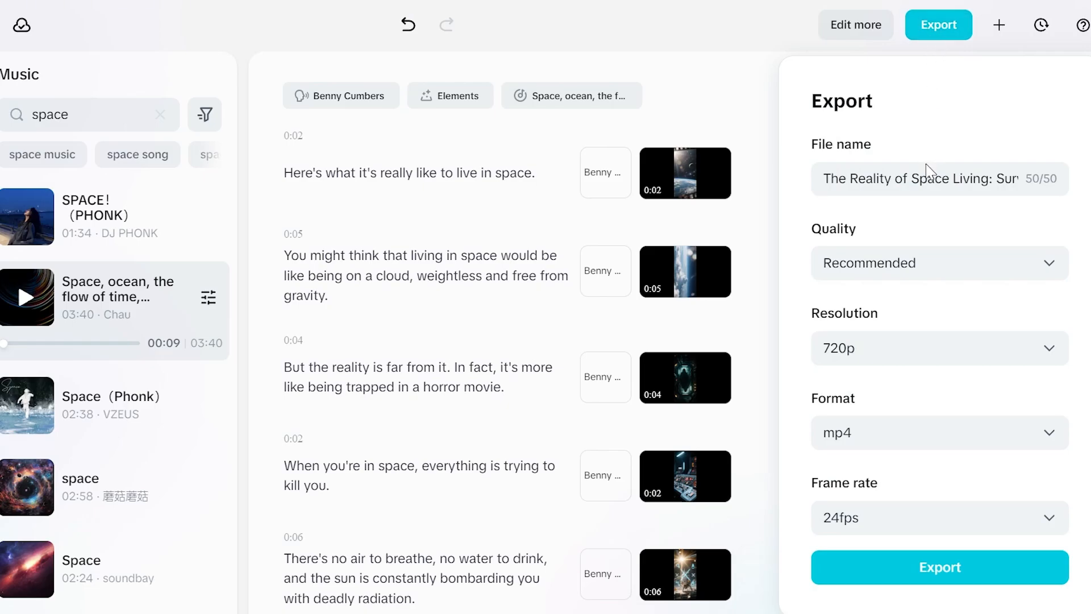
- Rename the export file to 'The Reality of Space Living' and pick 4k resolution
click(938, 262)
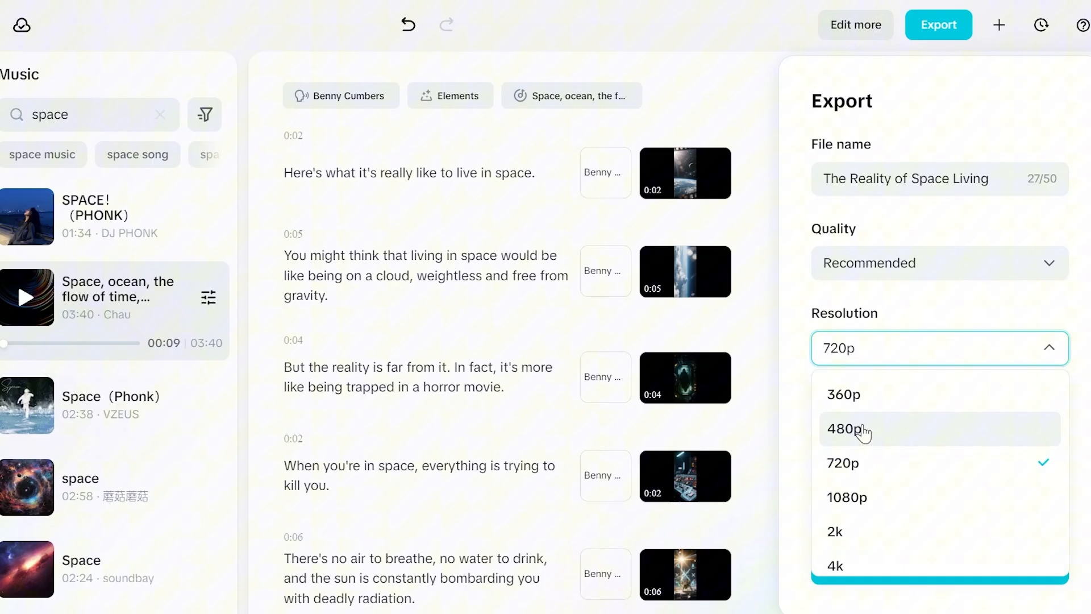
mouse_move(856, 565)
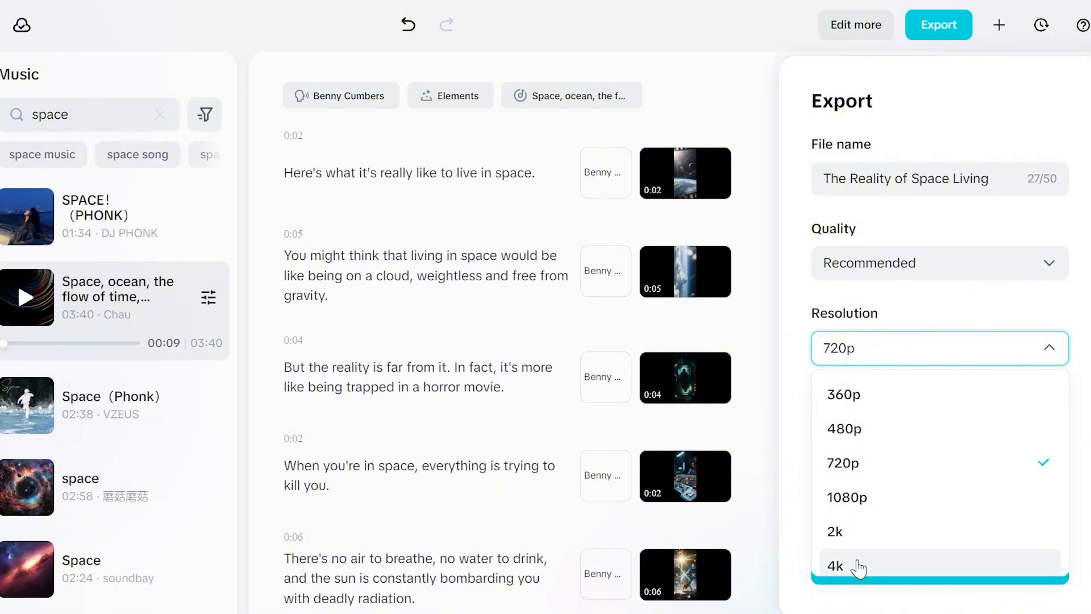
click(846, 497)
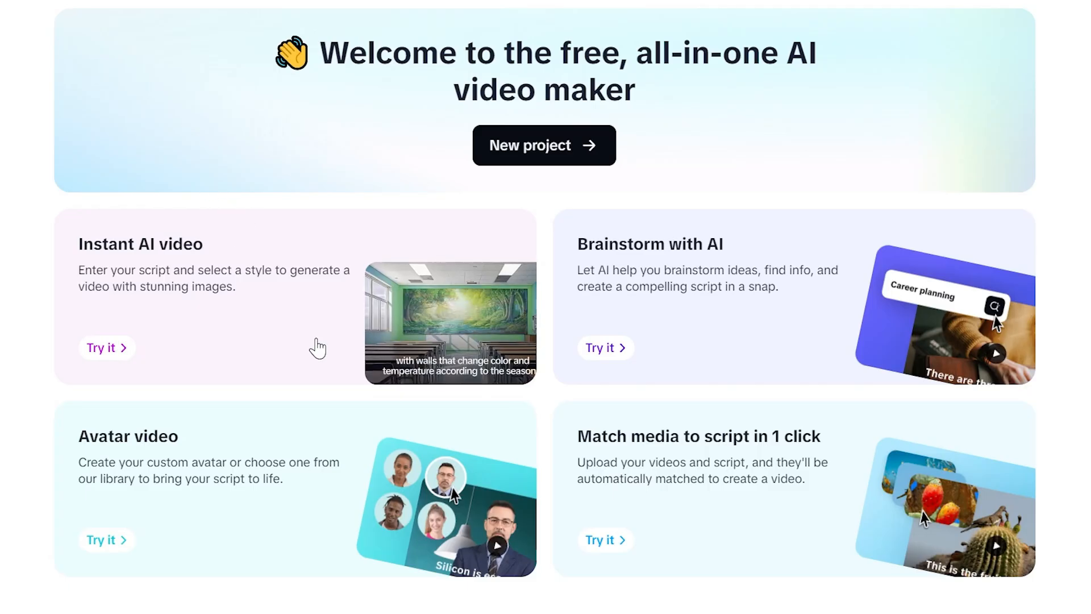
- Start an instant AI video using the Dark Manga style
click(102, 347)
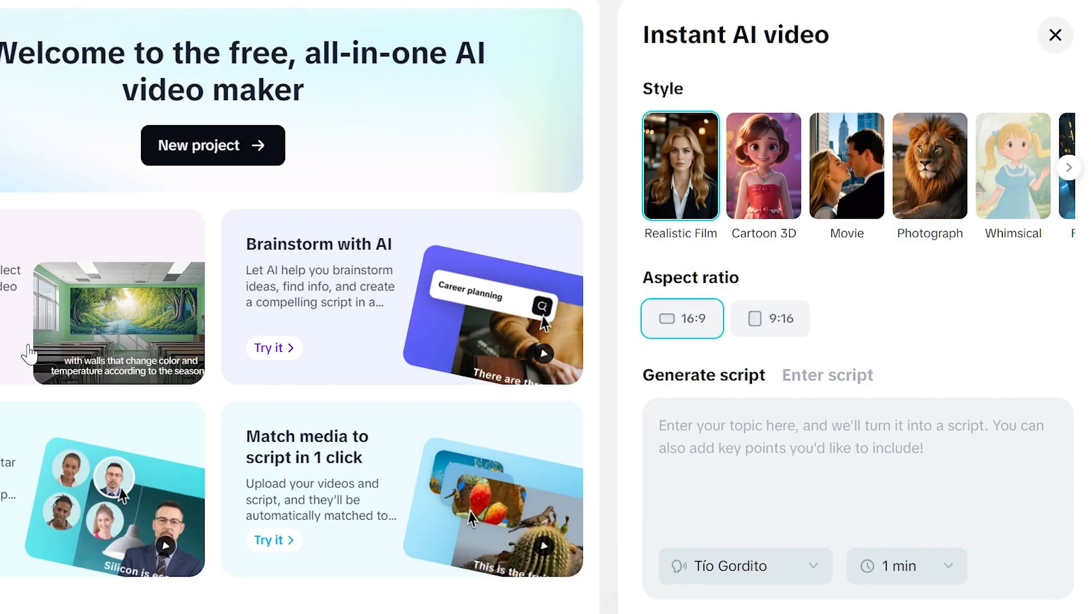
click(1069, 167)
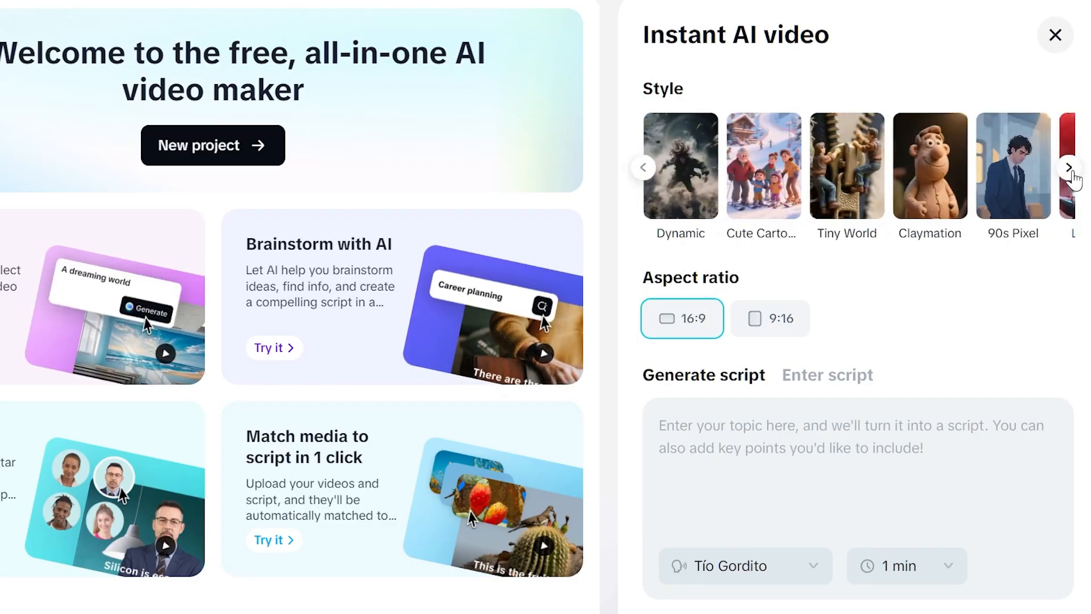
click(828, 374)
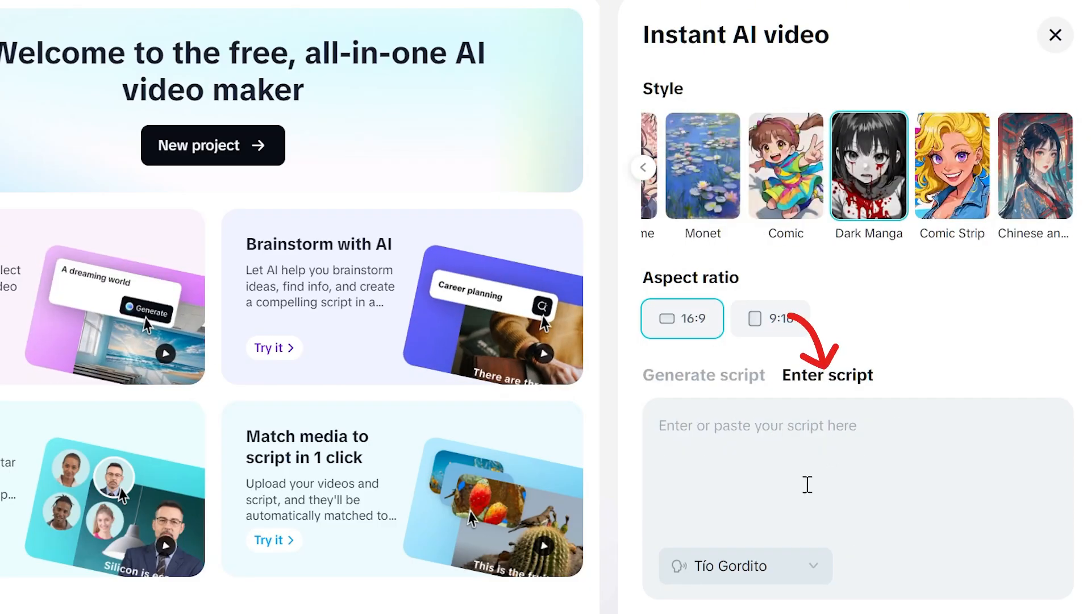
click(703, 375)
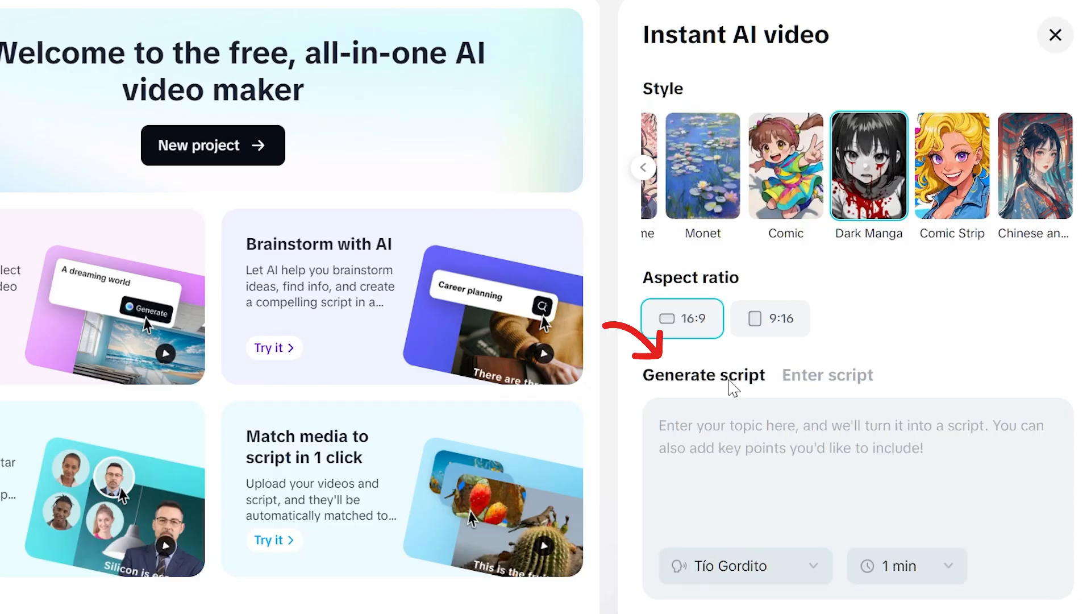
- Enter the topic of a girl hearing the dead, set 3 minutes, create, and go back
text(A girl who hears the voices of the dead and delivers their massages)
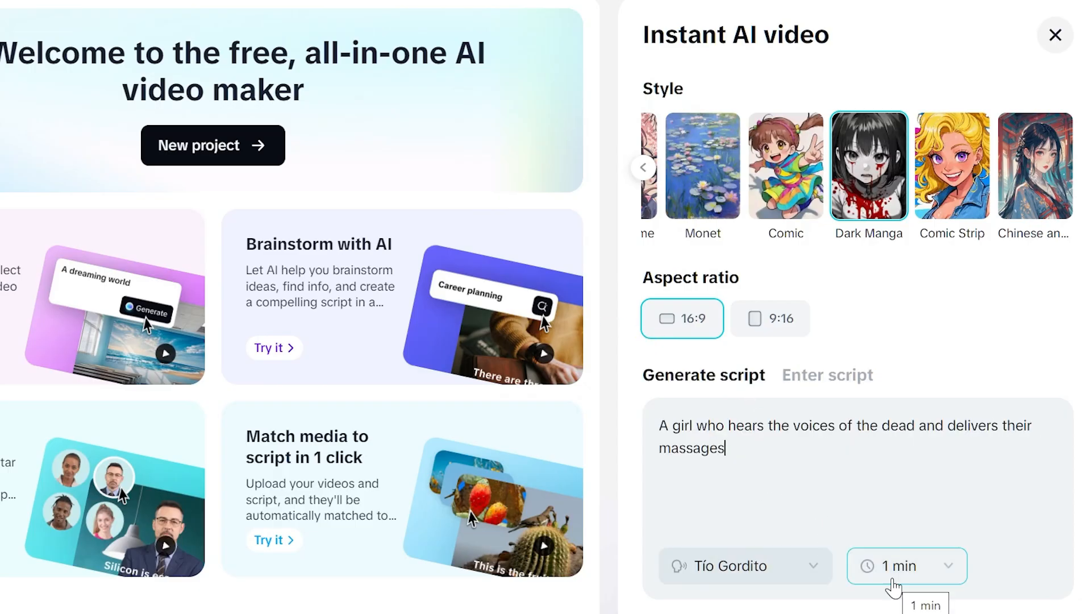
click(906, 566)
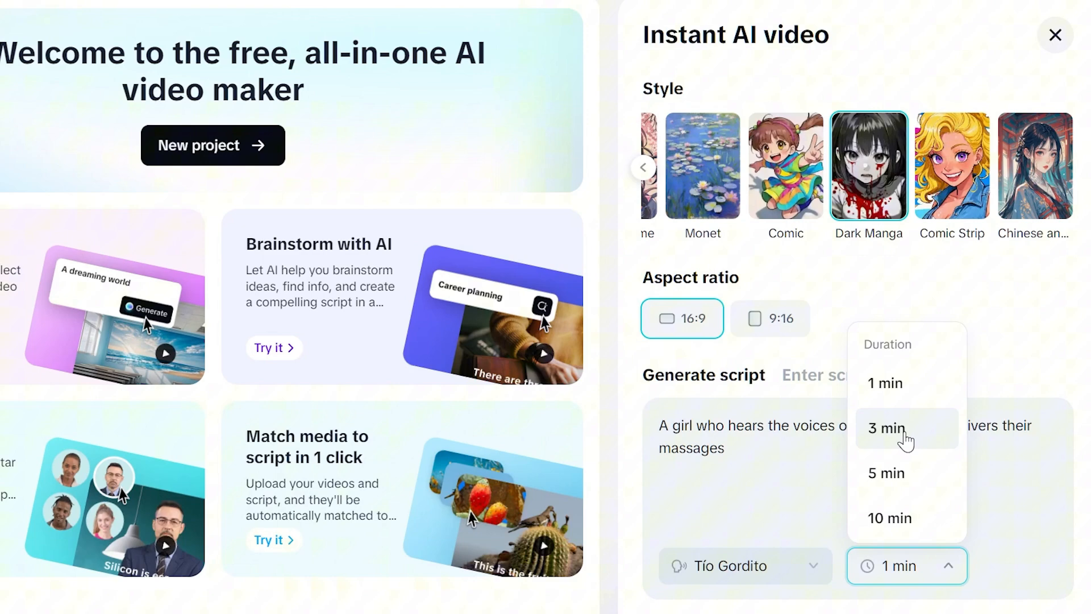
click(890, 427)
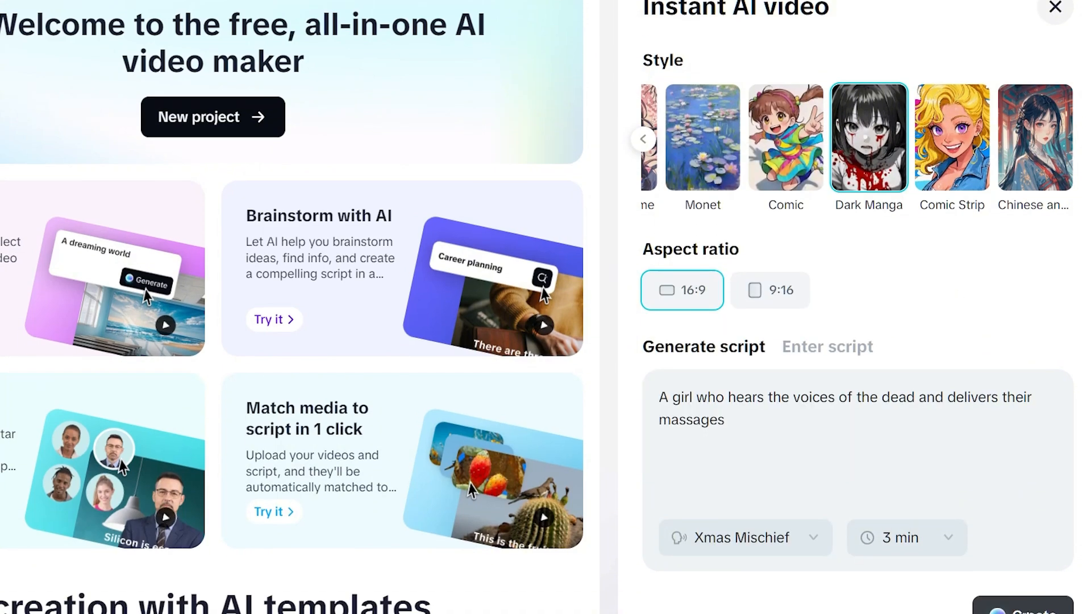
click(1023, 602)
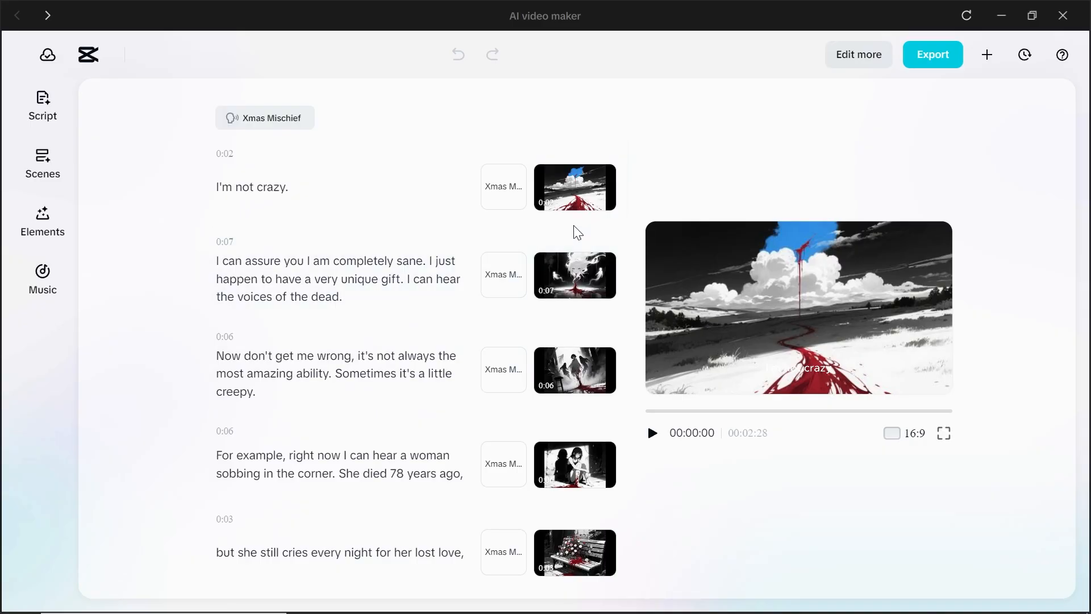
click(41, 219)
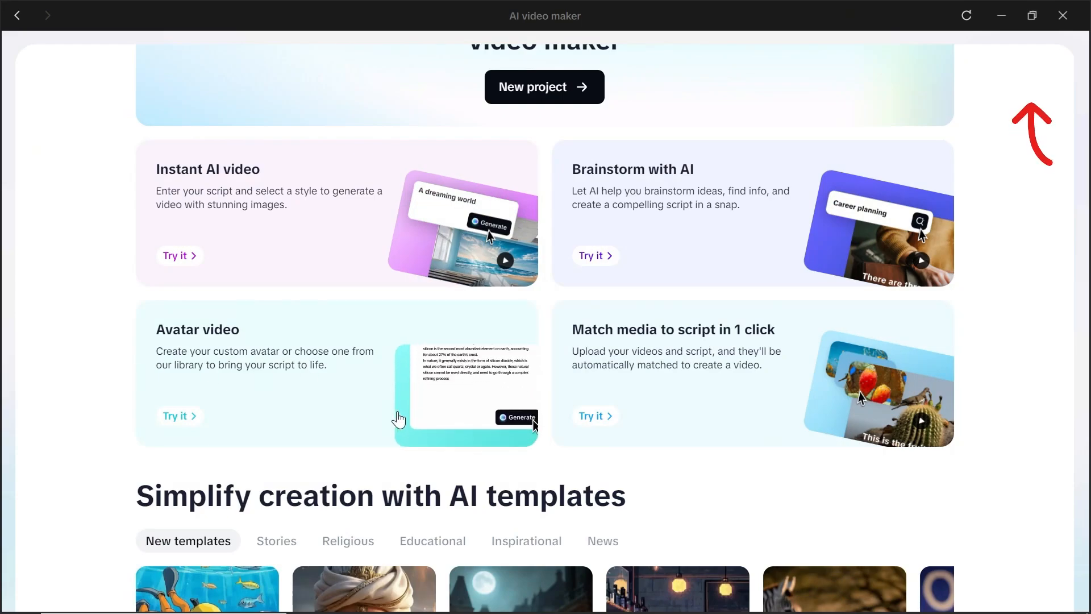
- Choose the Calm May avatar and paste the script about developers fixing AI code
scroll(down, 3)
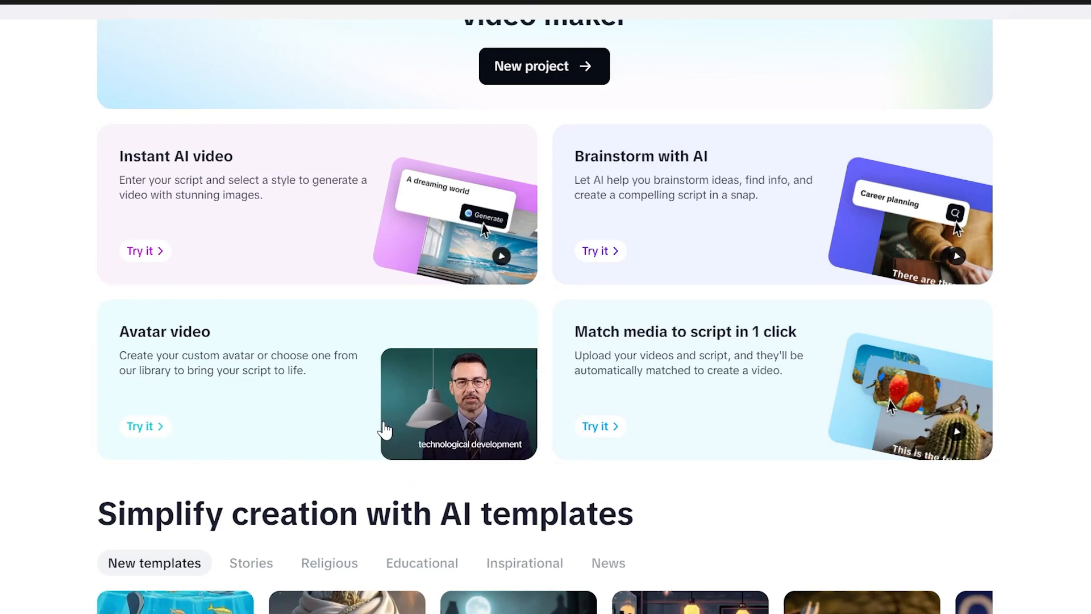
click(140, 426)
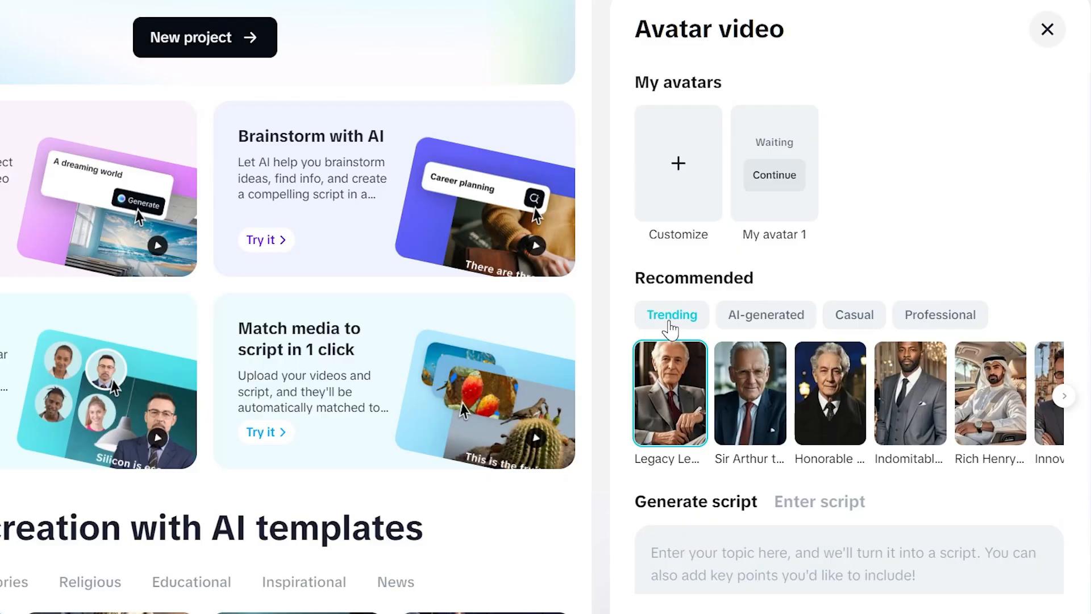
click(939, 314)
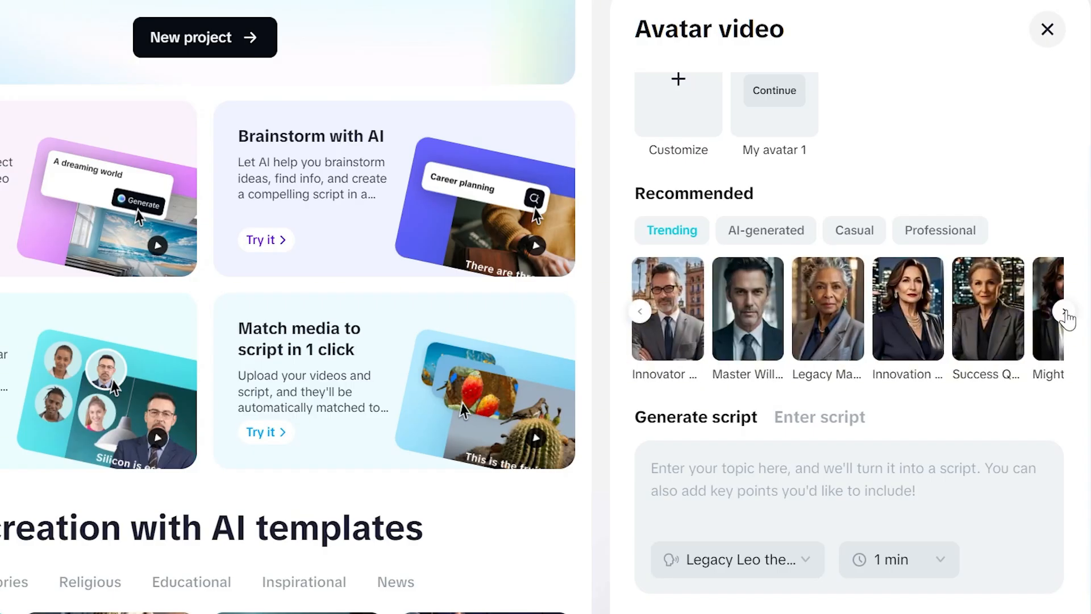
mouse_move(766, 354)
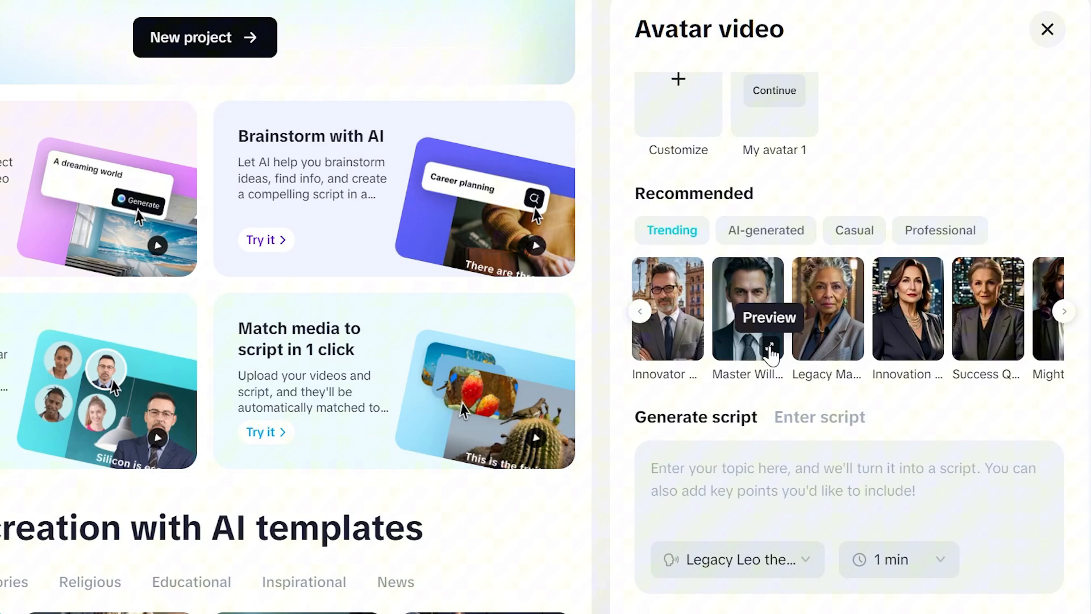
click(746, 308)
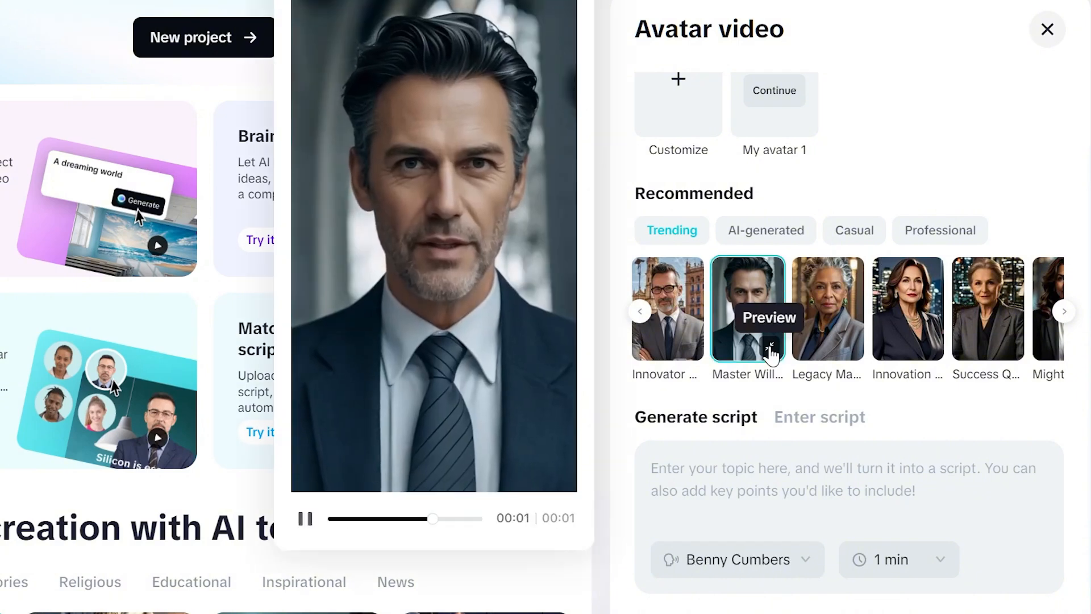
click(748, 308)
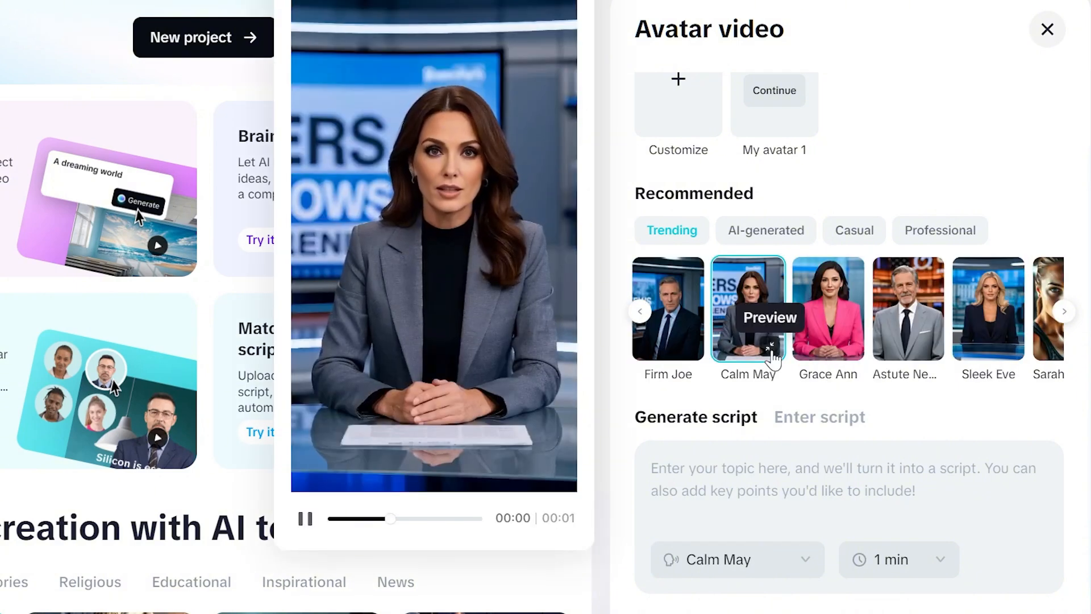
click(819, 417)
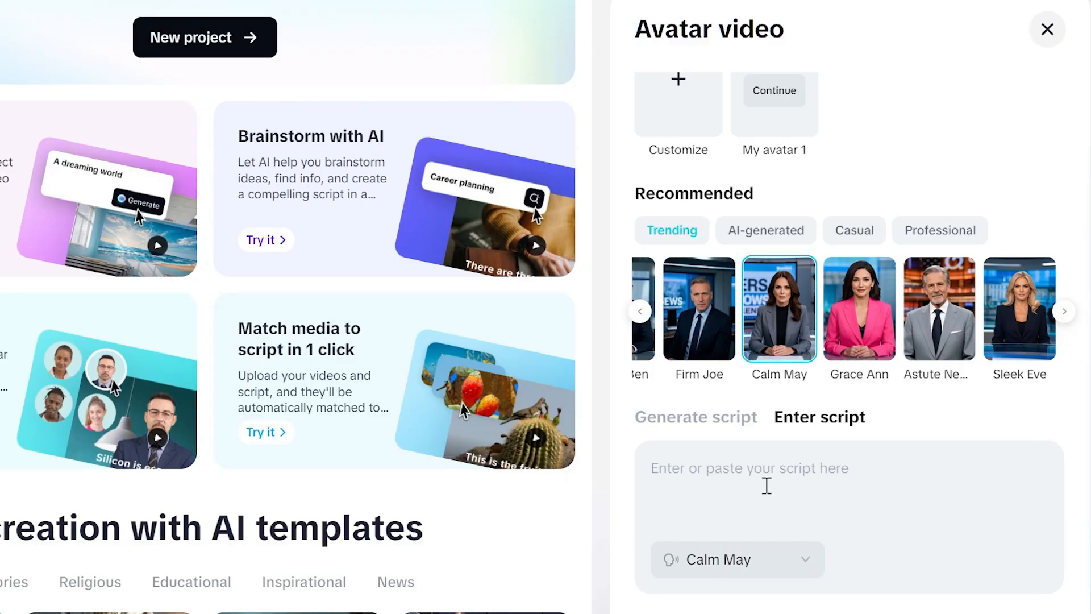
text(accepted without changes, and about 9% of the developers' time was spent fixing AI mistakes or waiting for outputs.)
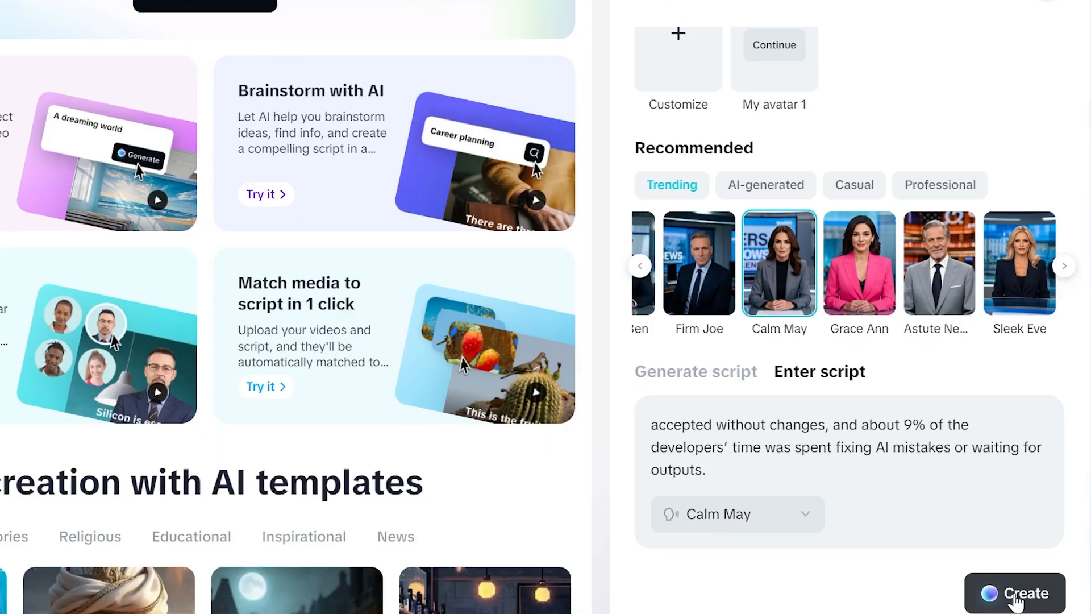
- Create the avatar video and add the Breaking News background music
click(1013, 593)
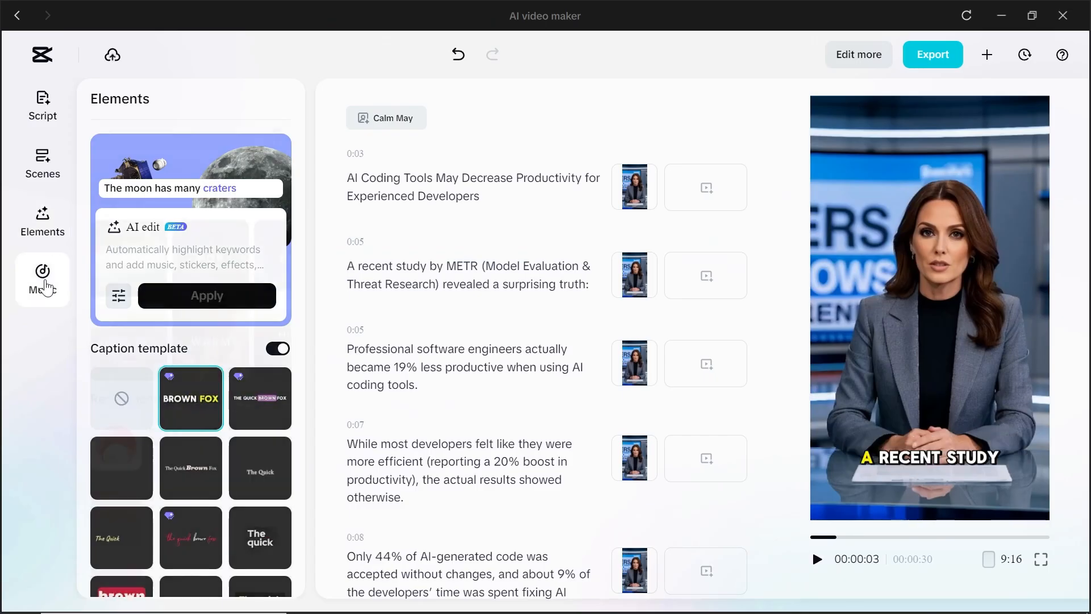
click(42, 280)
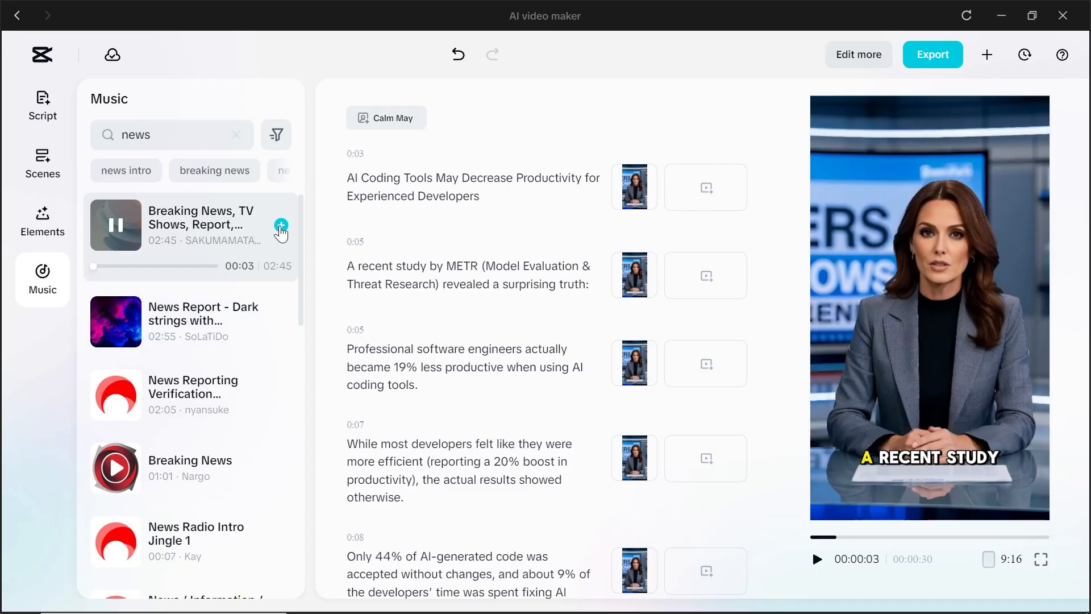
click(282, 224)
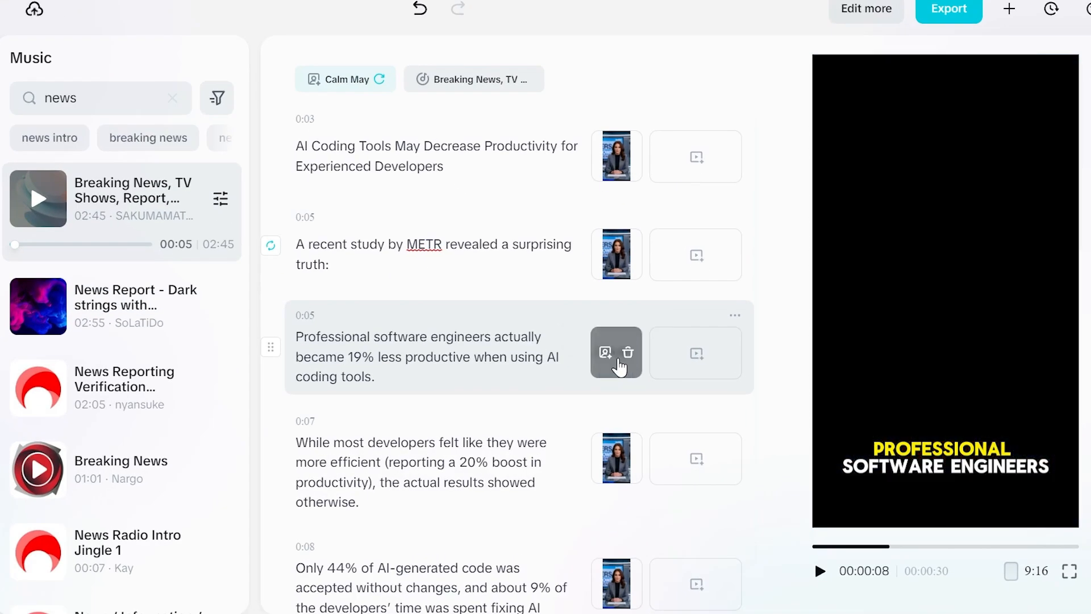
- Replace scene 3's media with an AI-generated engineers image
click(604, 353)
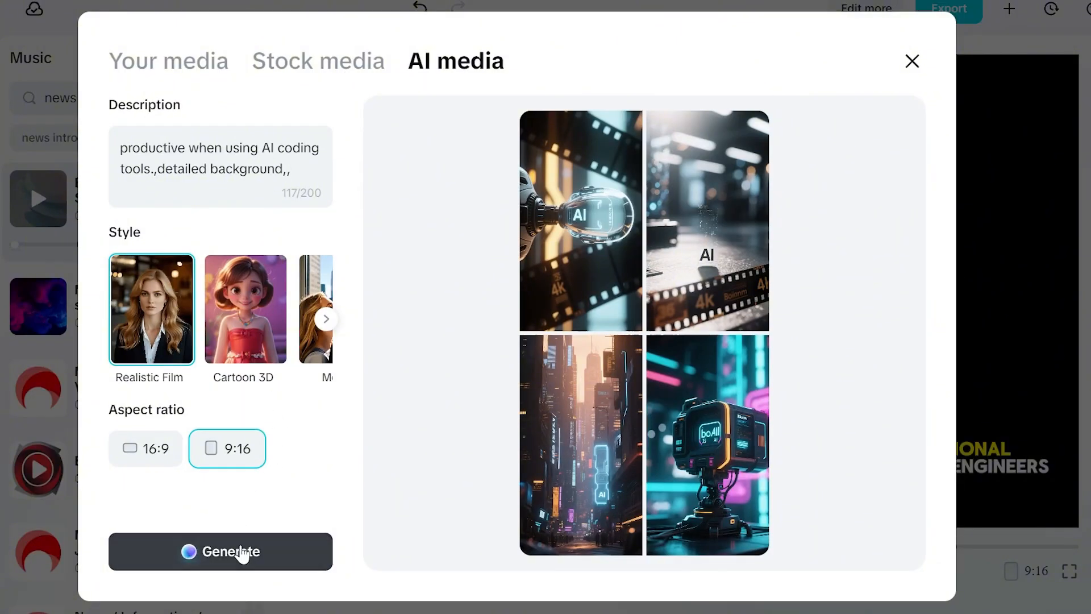
click(220, 551)
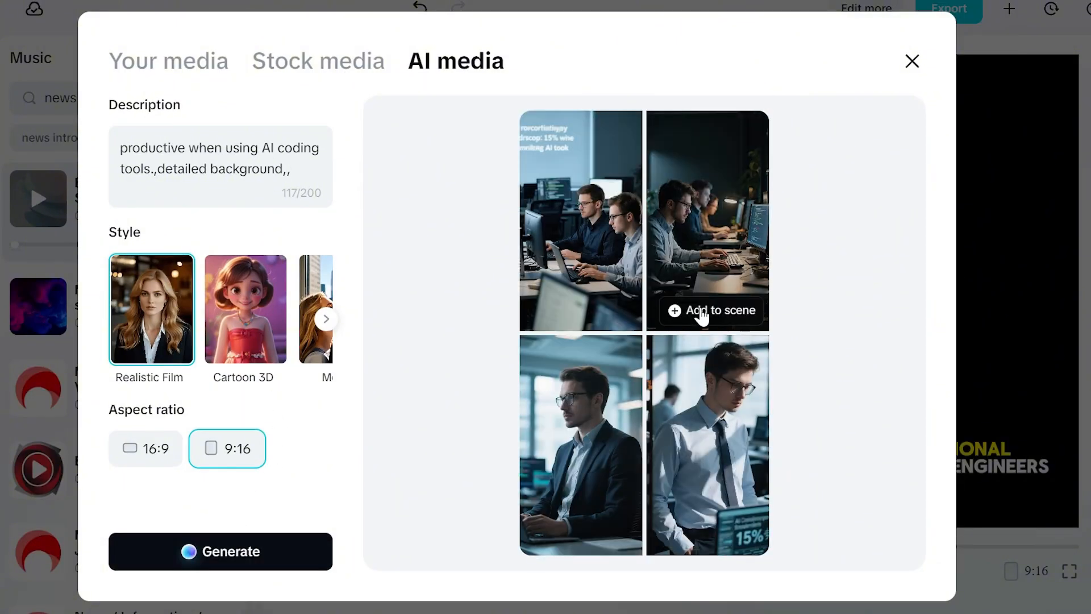
click(711, 311)
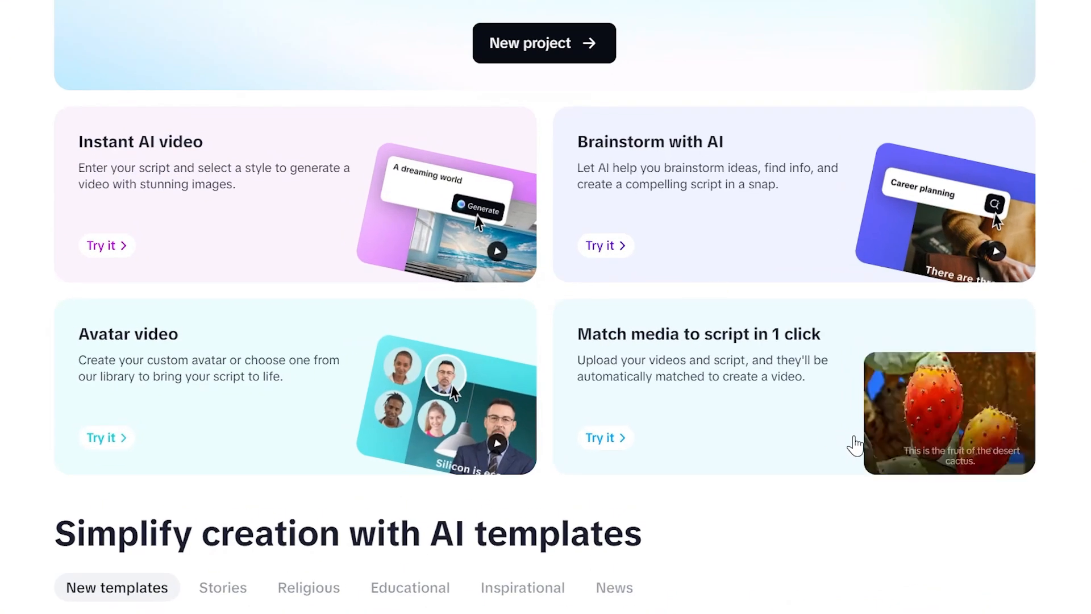
- Start a media-matched moon video with Good Guy as narrator and choose its length
click(600, 438)
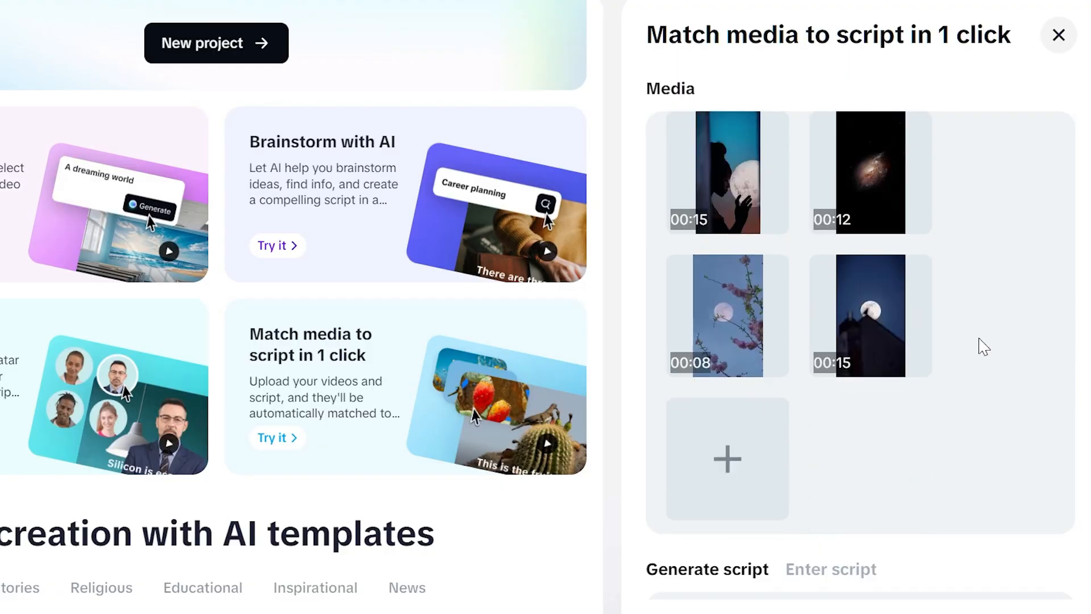
scroll(down, 3)
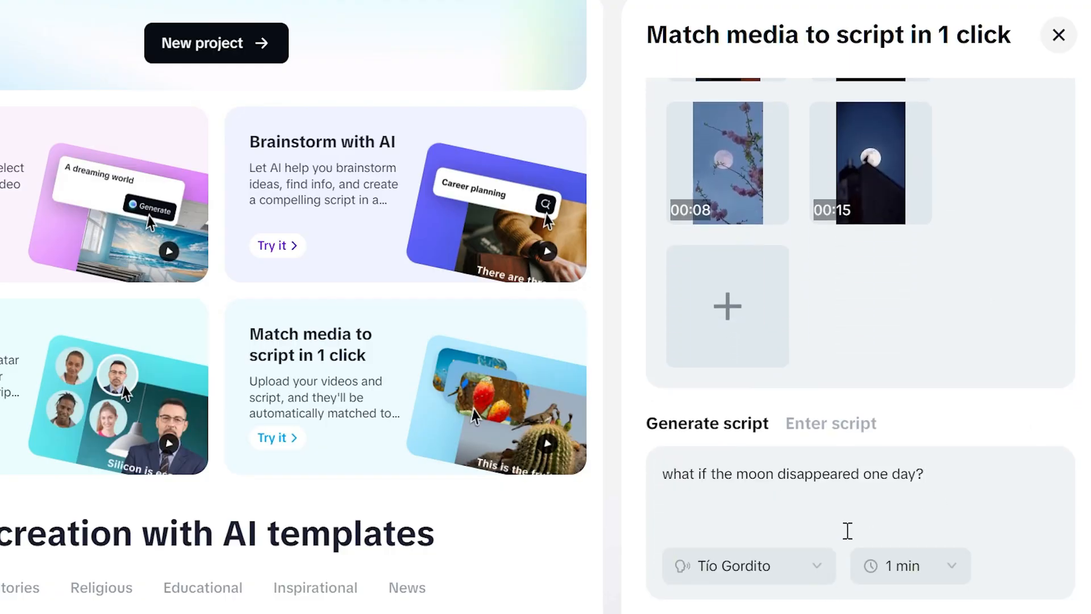
click(748, 565)
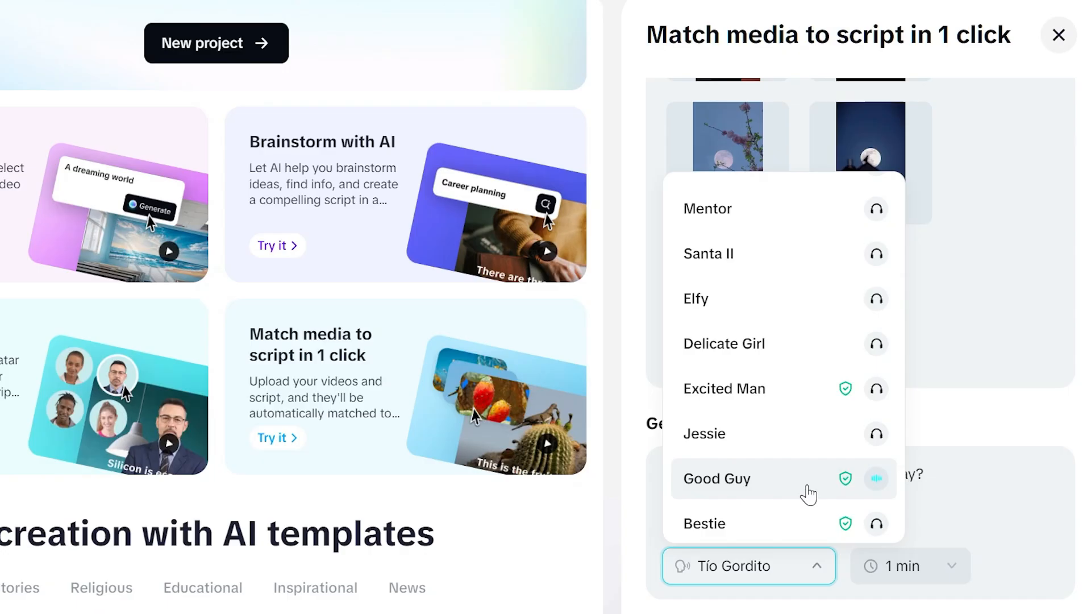
click(716, 478)
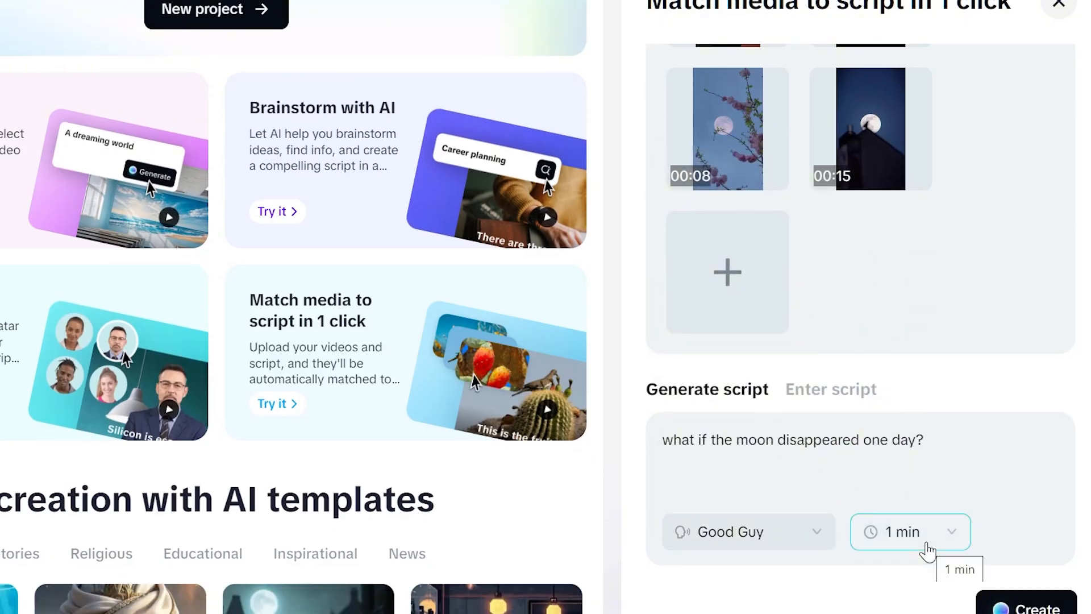
click(1028, 607)
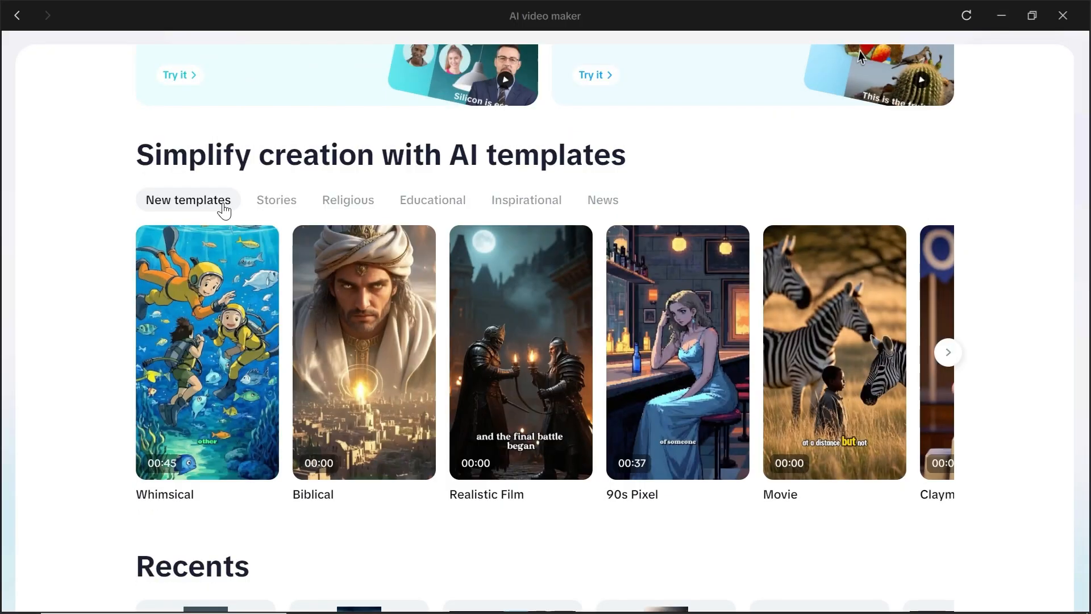
click(432, 199)
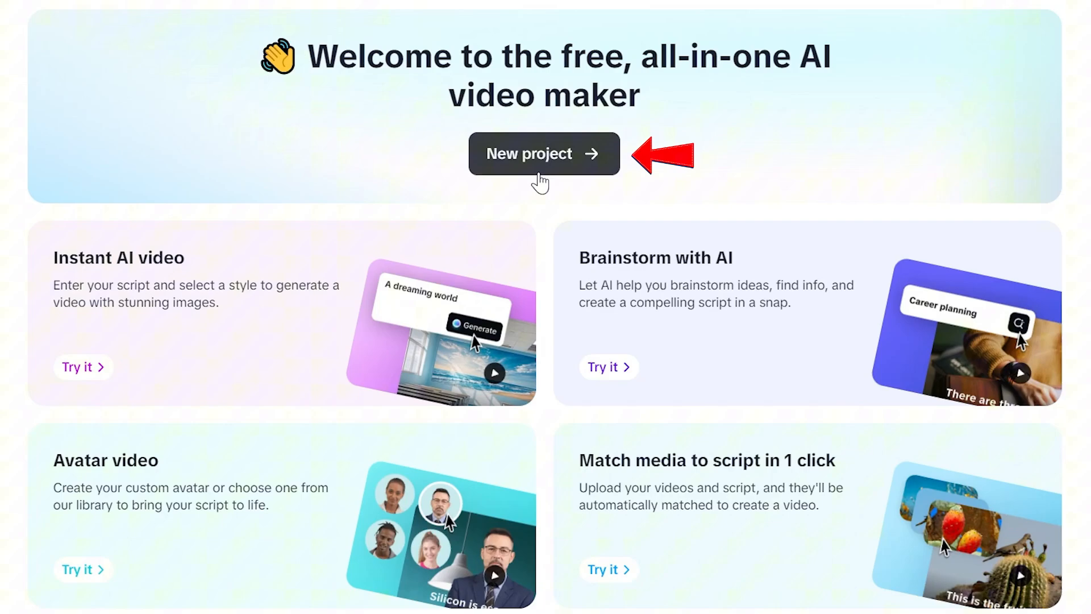
- Start a new project with a first-person dream-of-dying script and show its scene media options
click(544, 154)
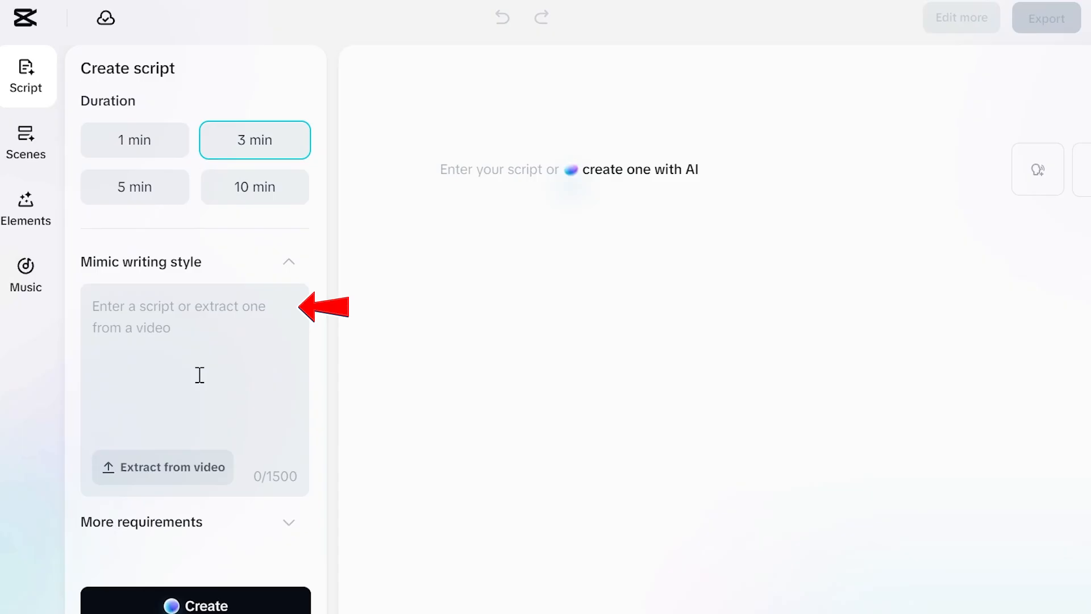
mouse_move(174, 367)
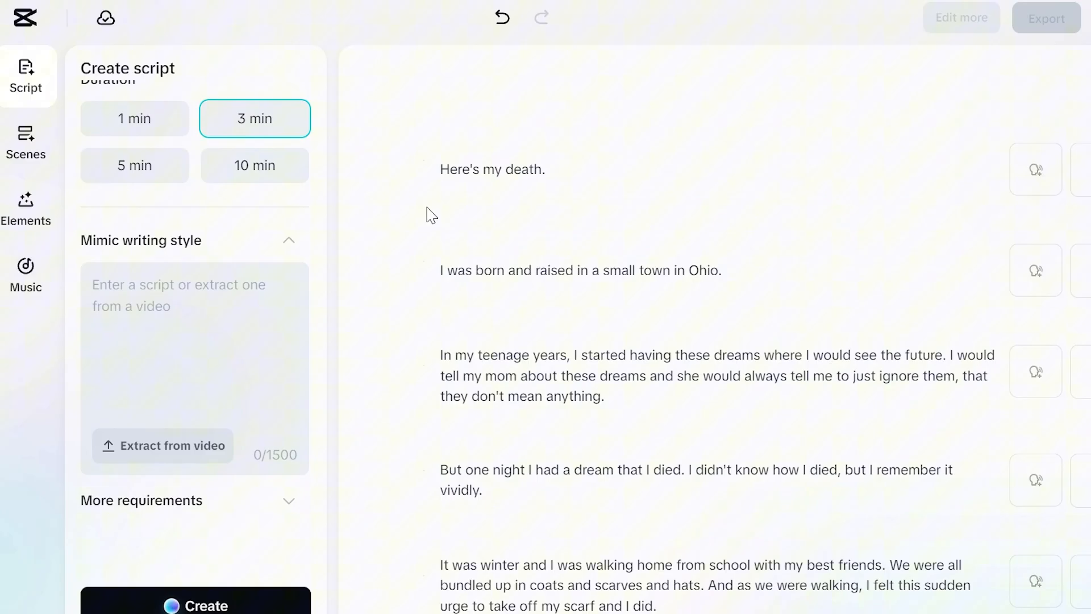
click(26, 143)
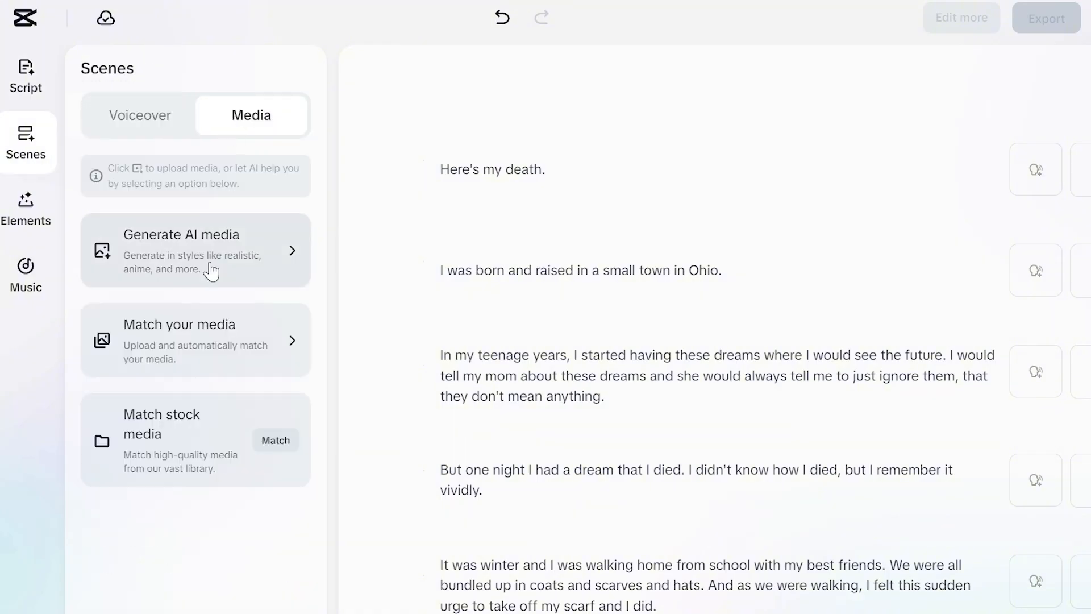
- Generate AI images for every scene and narrate the story with the Siren voice
click(196, 250)
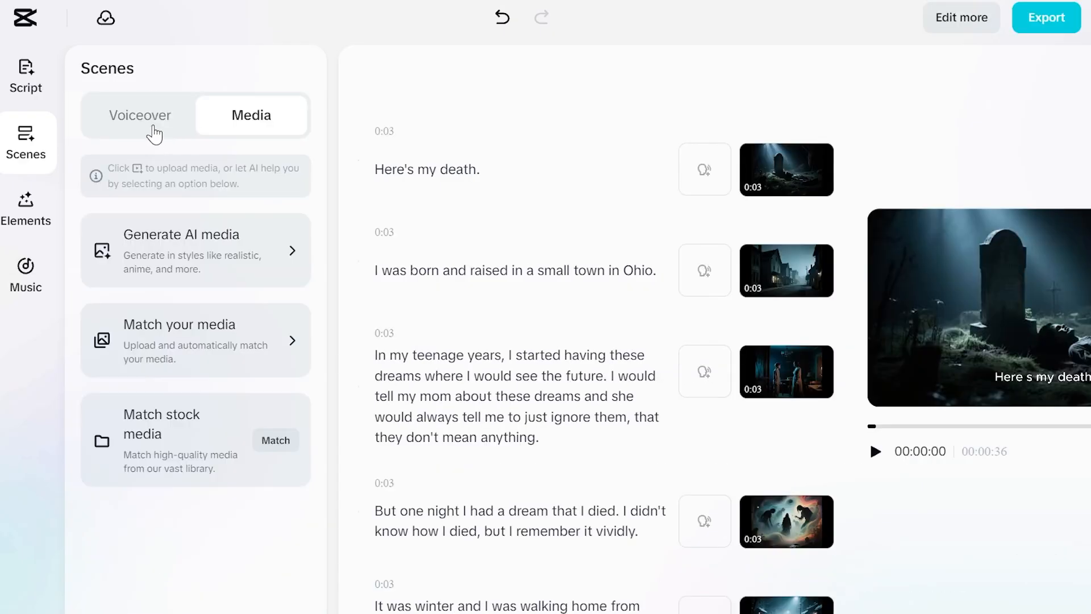
click(139, 115)
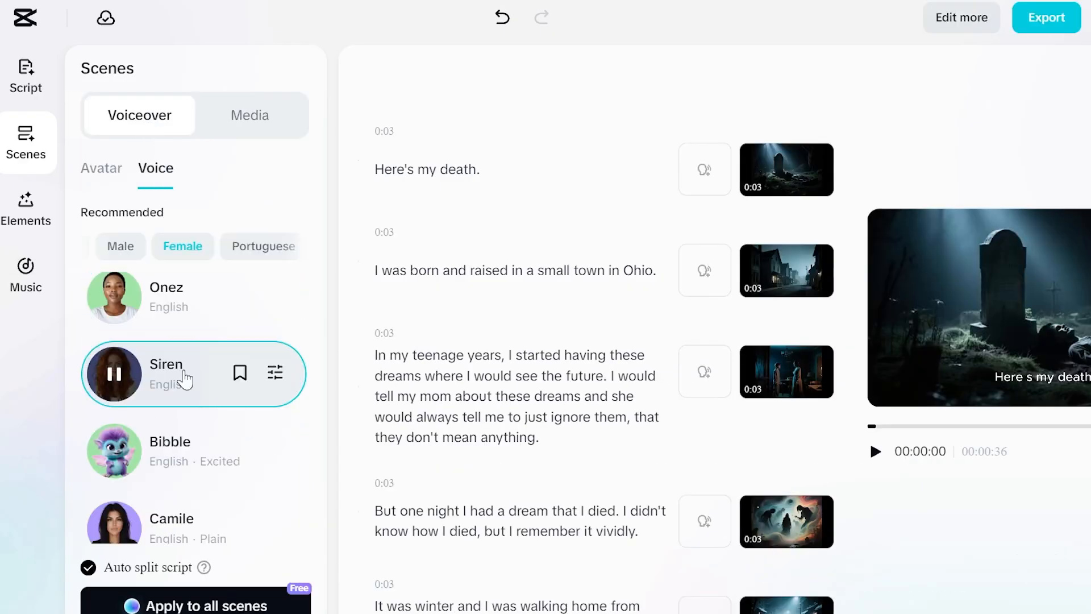
click(25, 209)
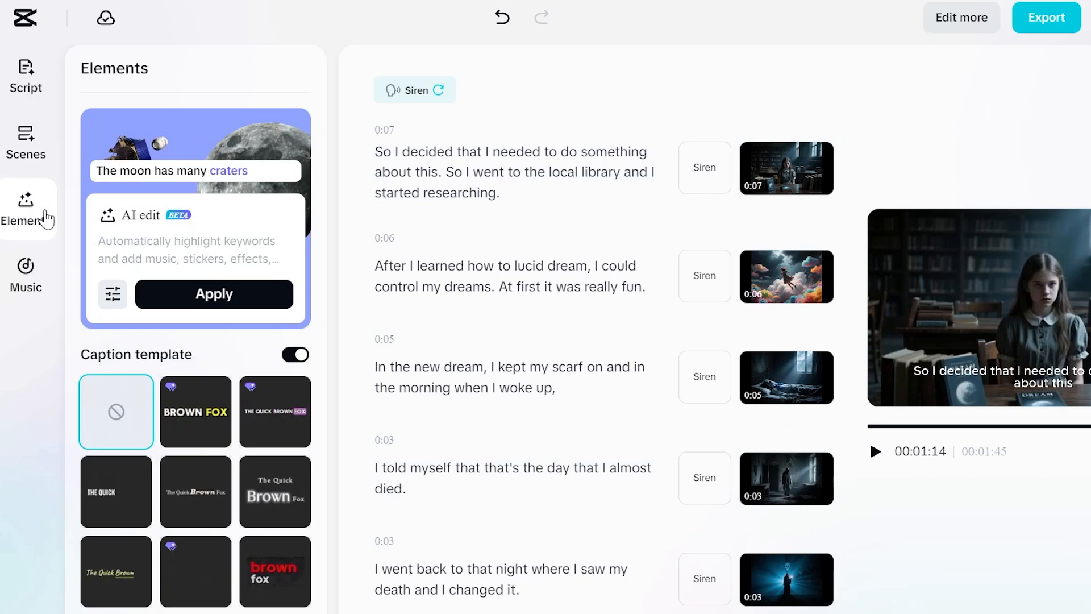
- Add the SAD track as background music and stop its preview
click(25, 273)
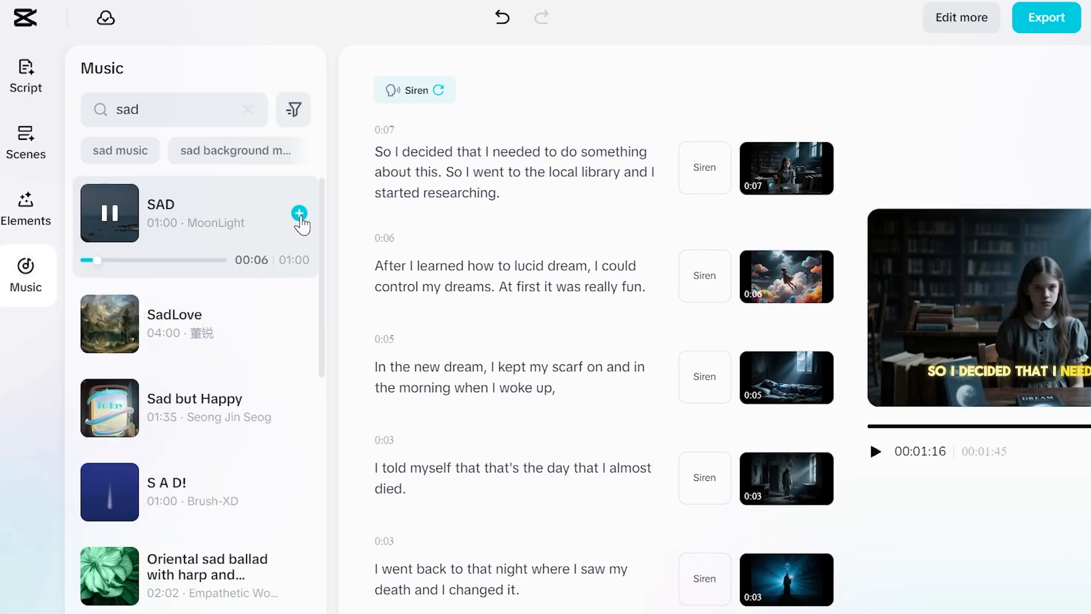
click(300, 214)
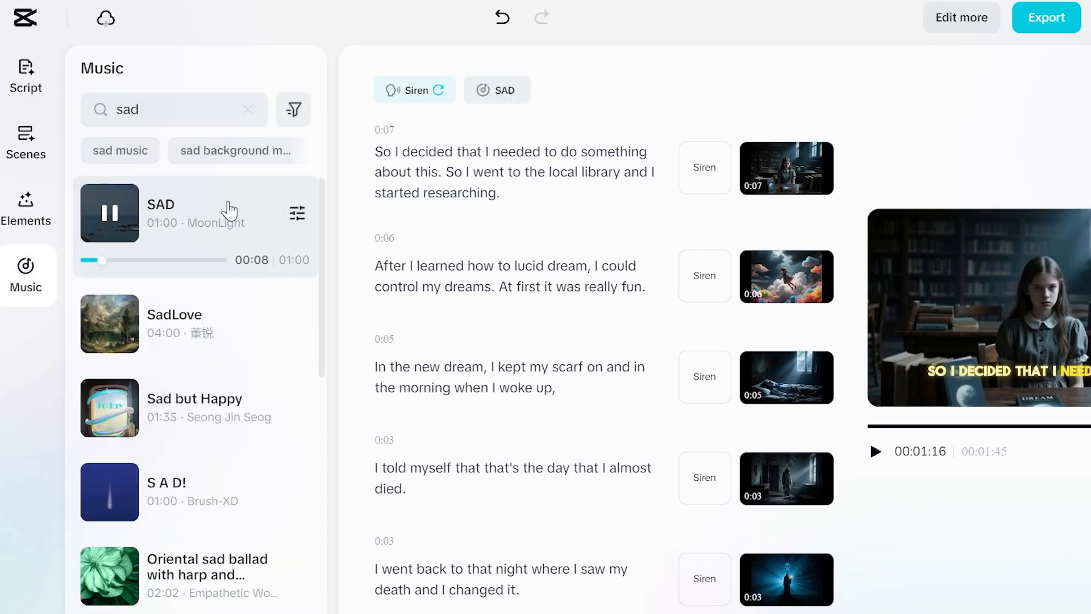
click(109, 214)
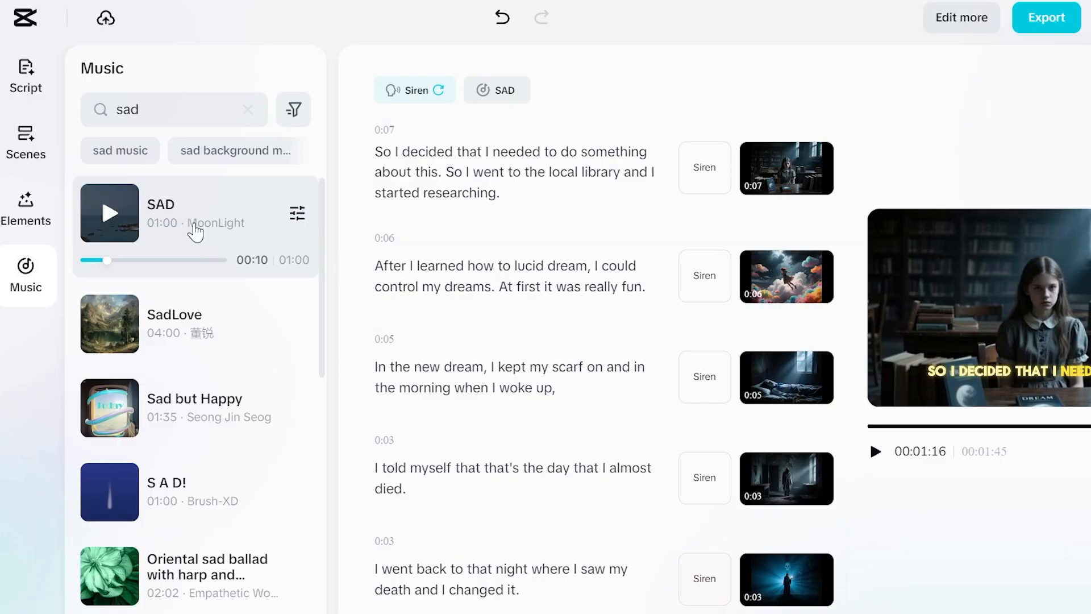